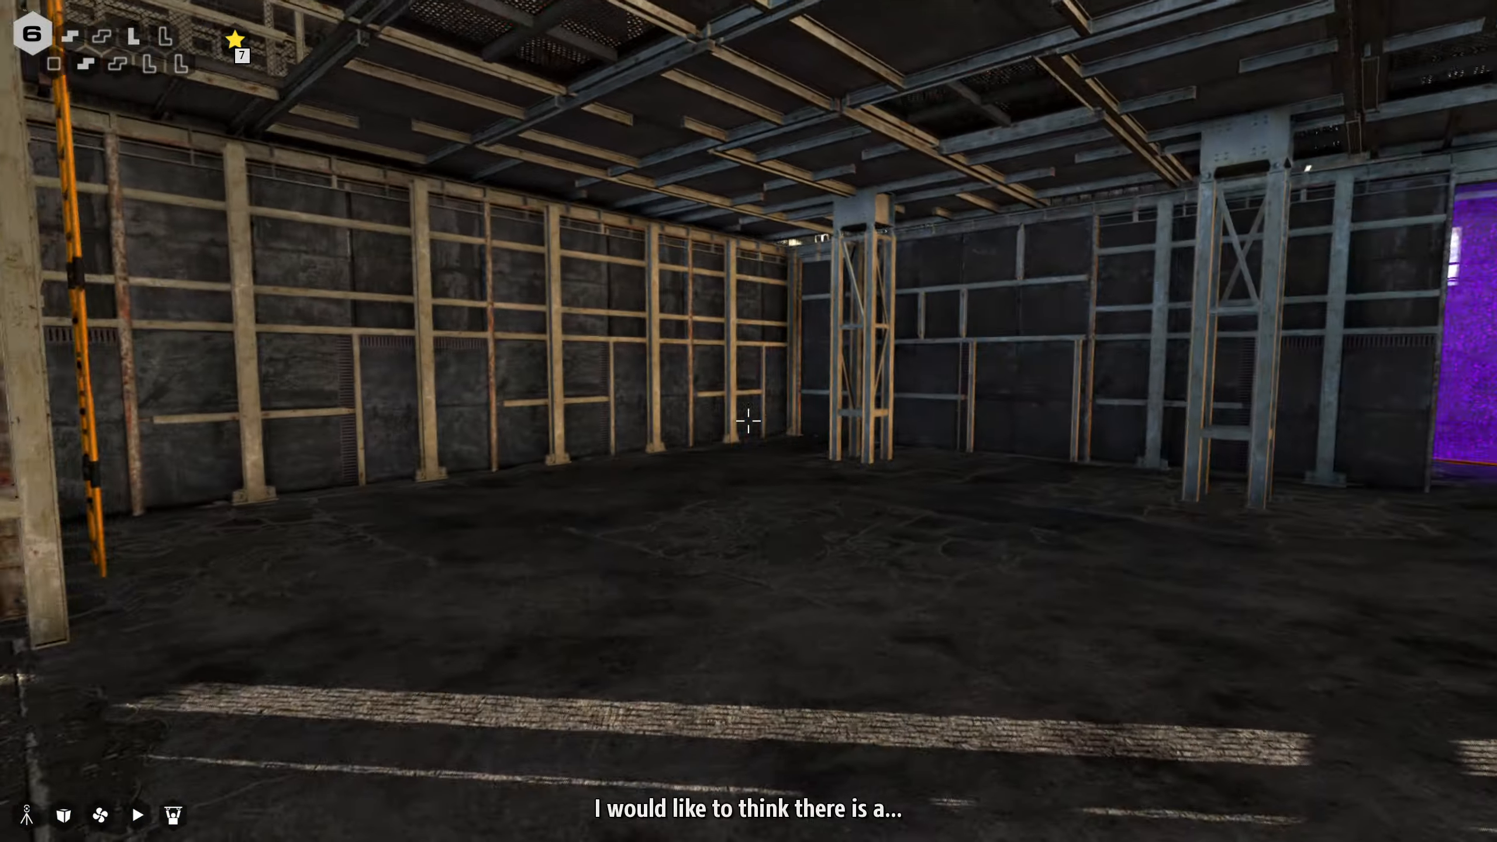
mouse_move(750, 422)
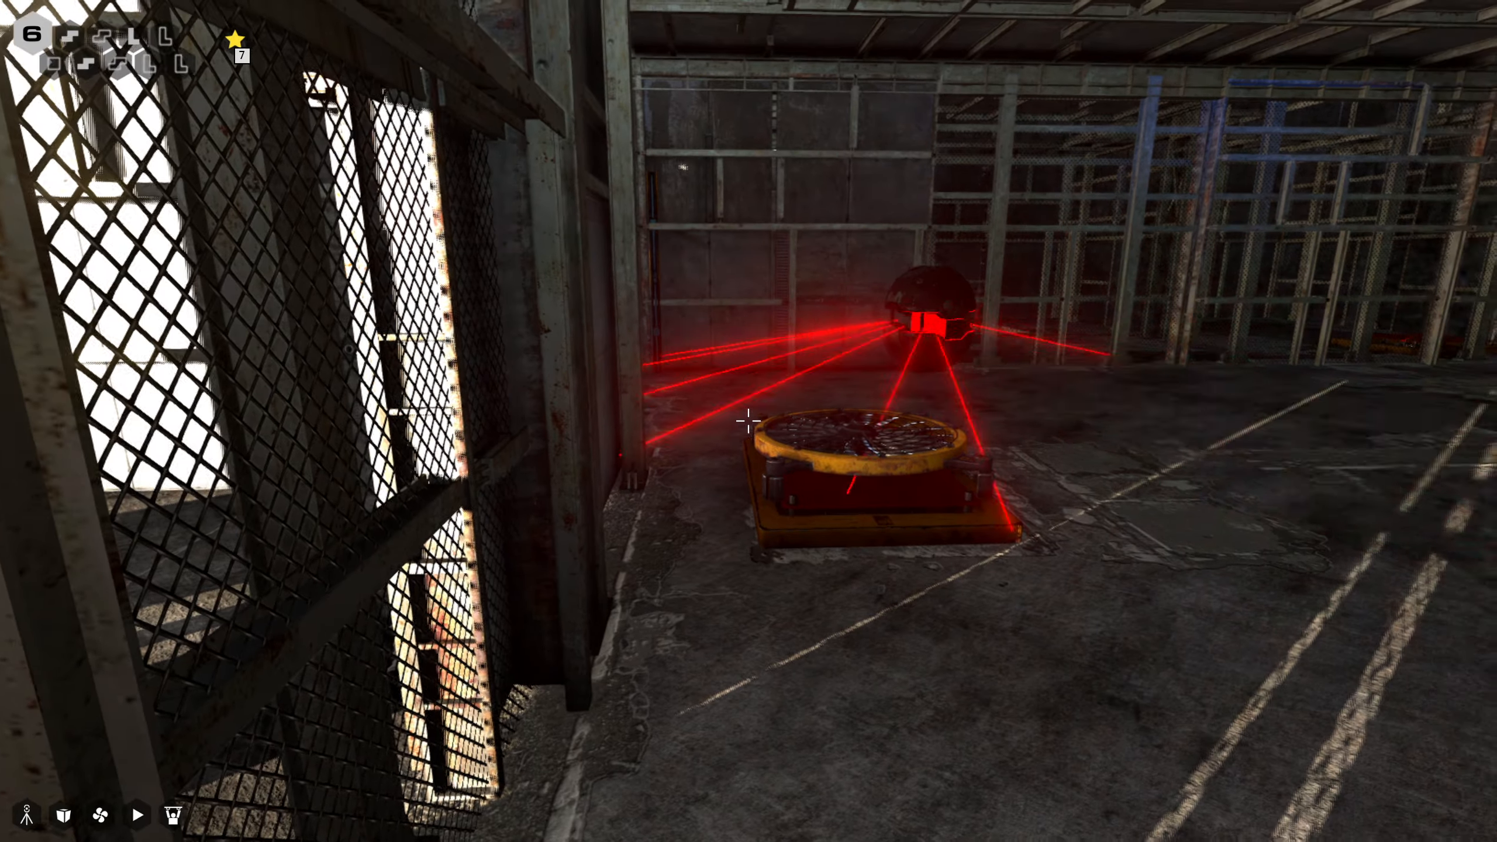
mouse_move(749, 421)
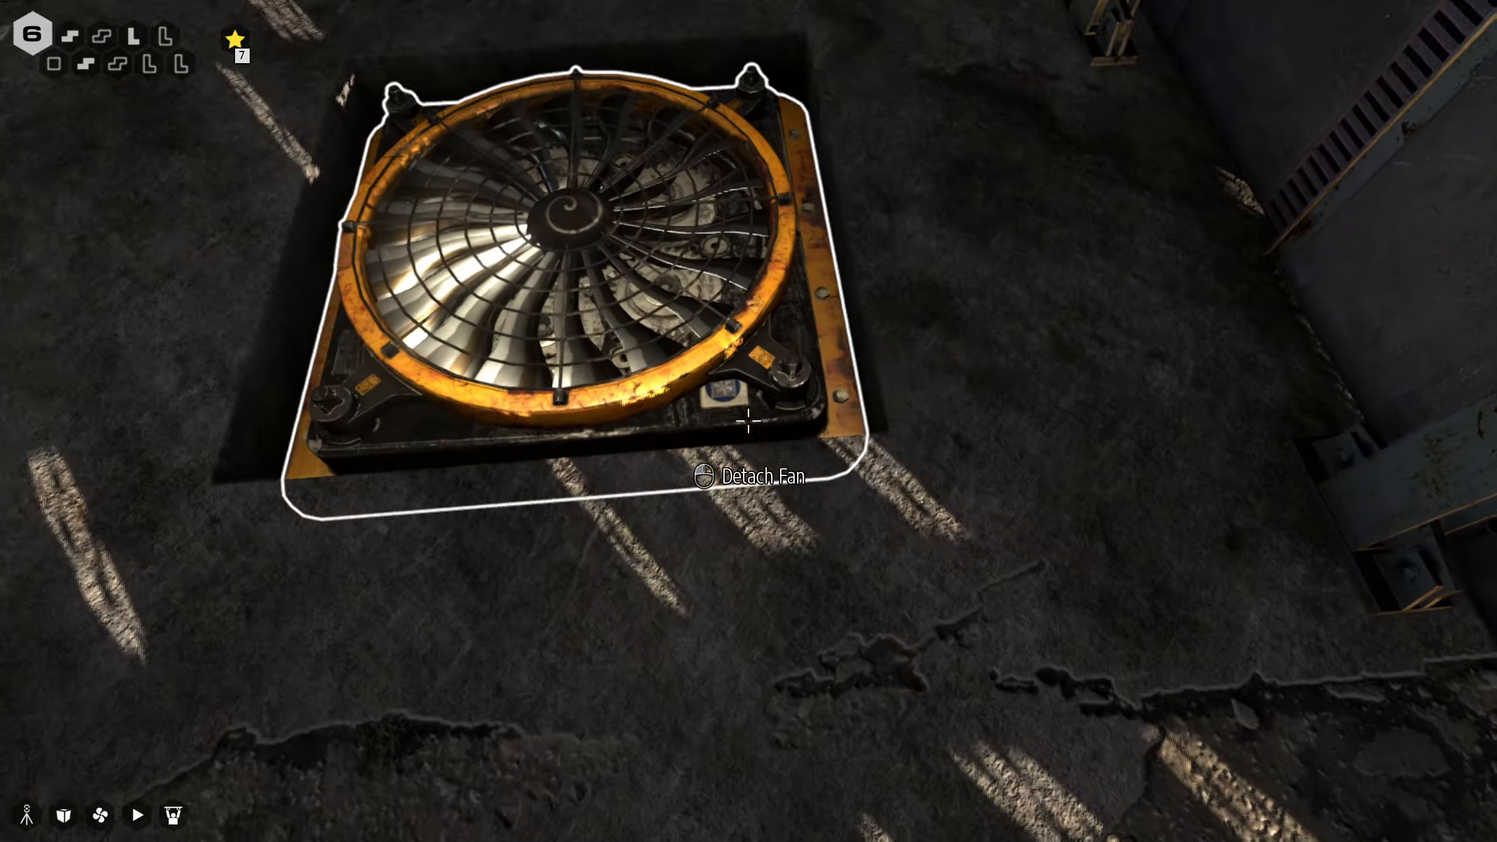
- Place the fan on the pressure plate, carry the hexahedron box and jump to the marked footprint spot
click(750, 423)
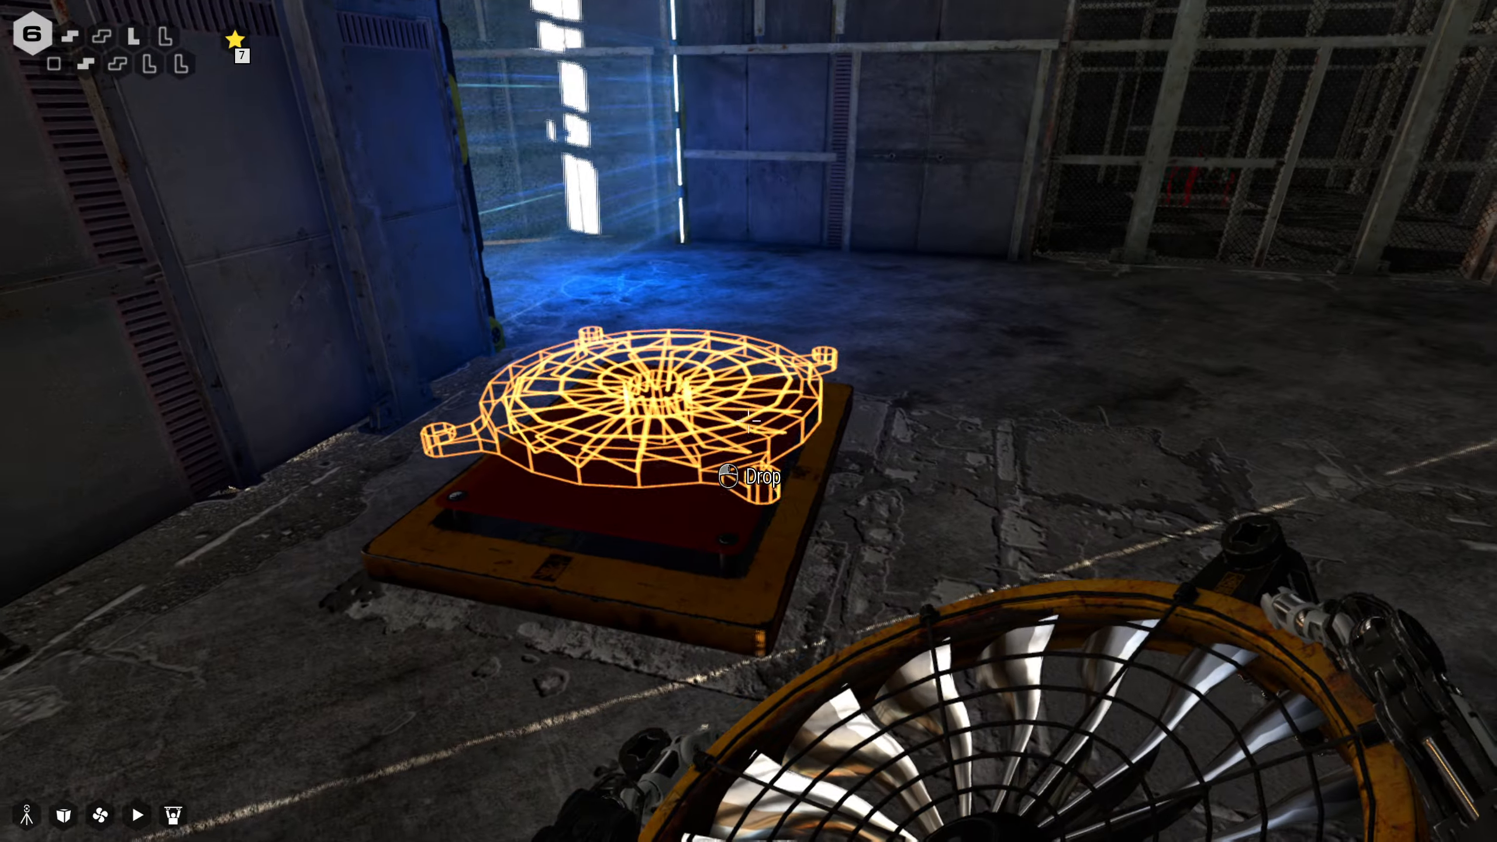
click(725, 477)
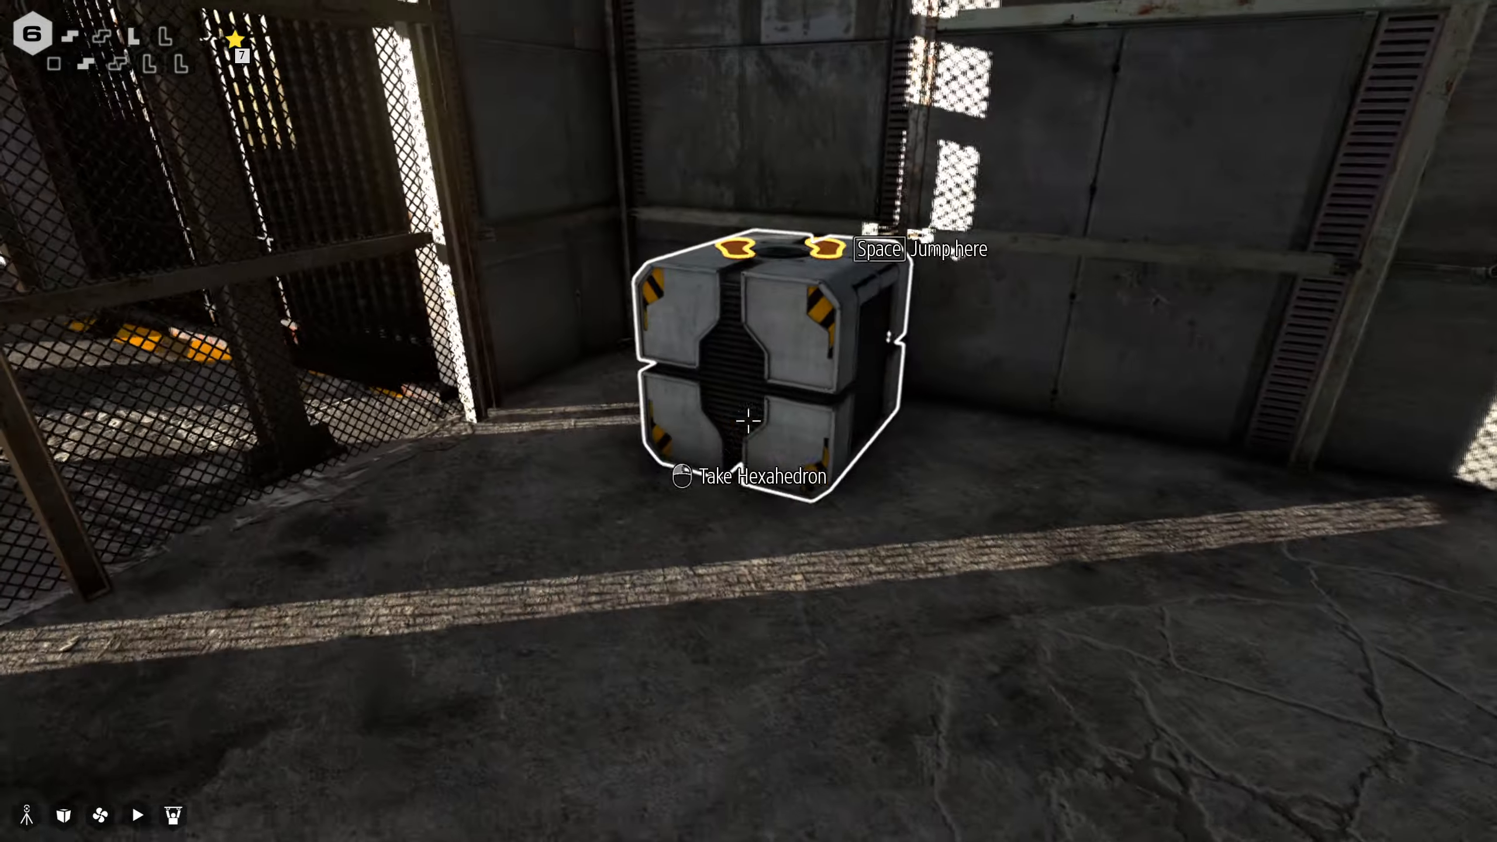
click(747, 421)
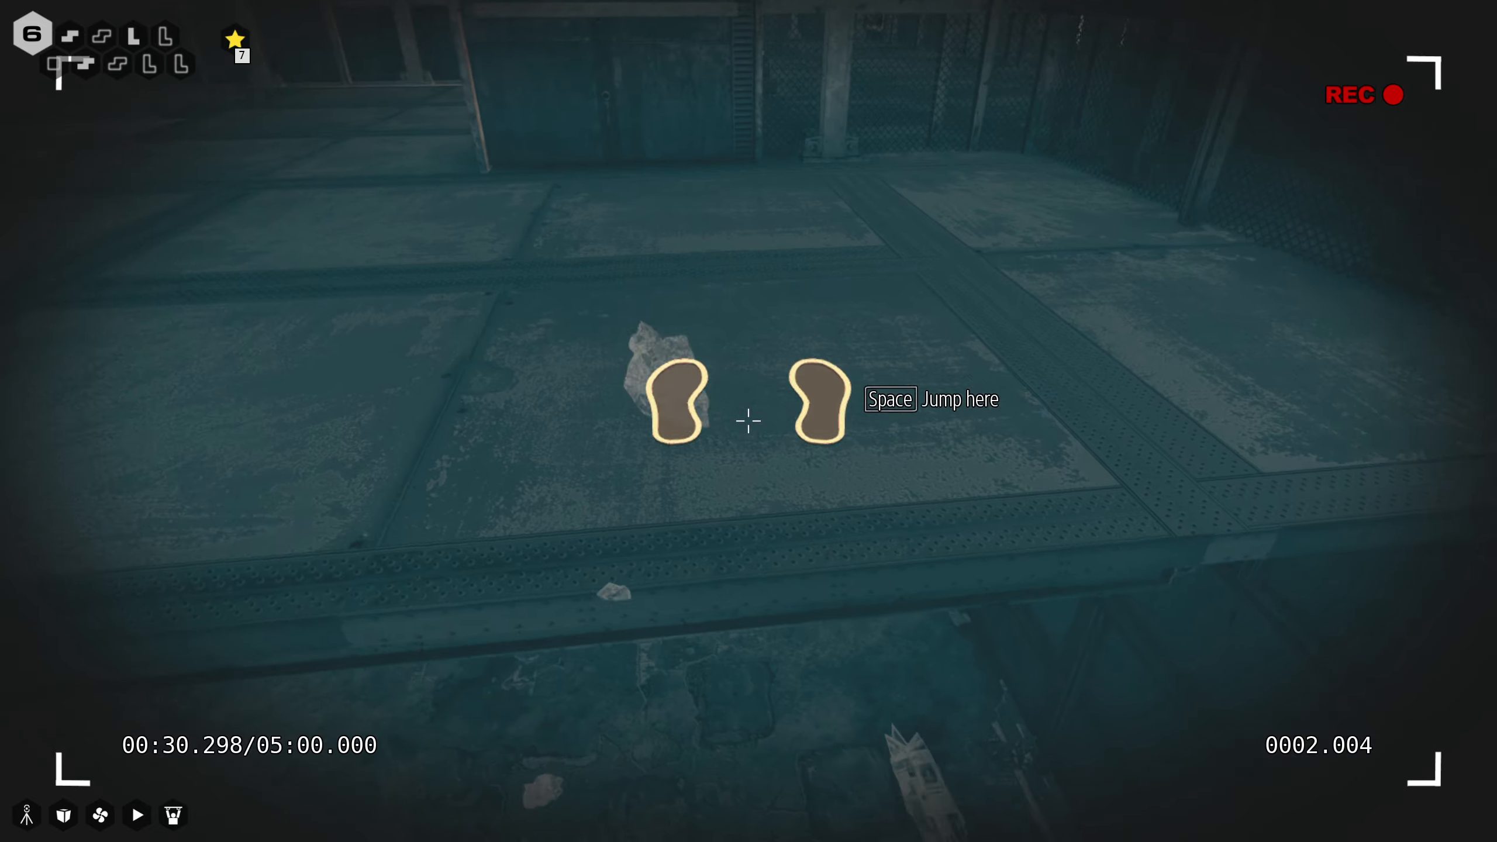
key(space)
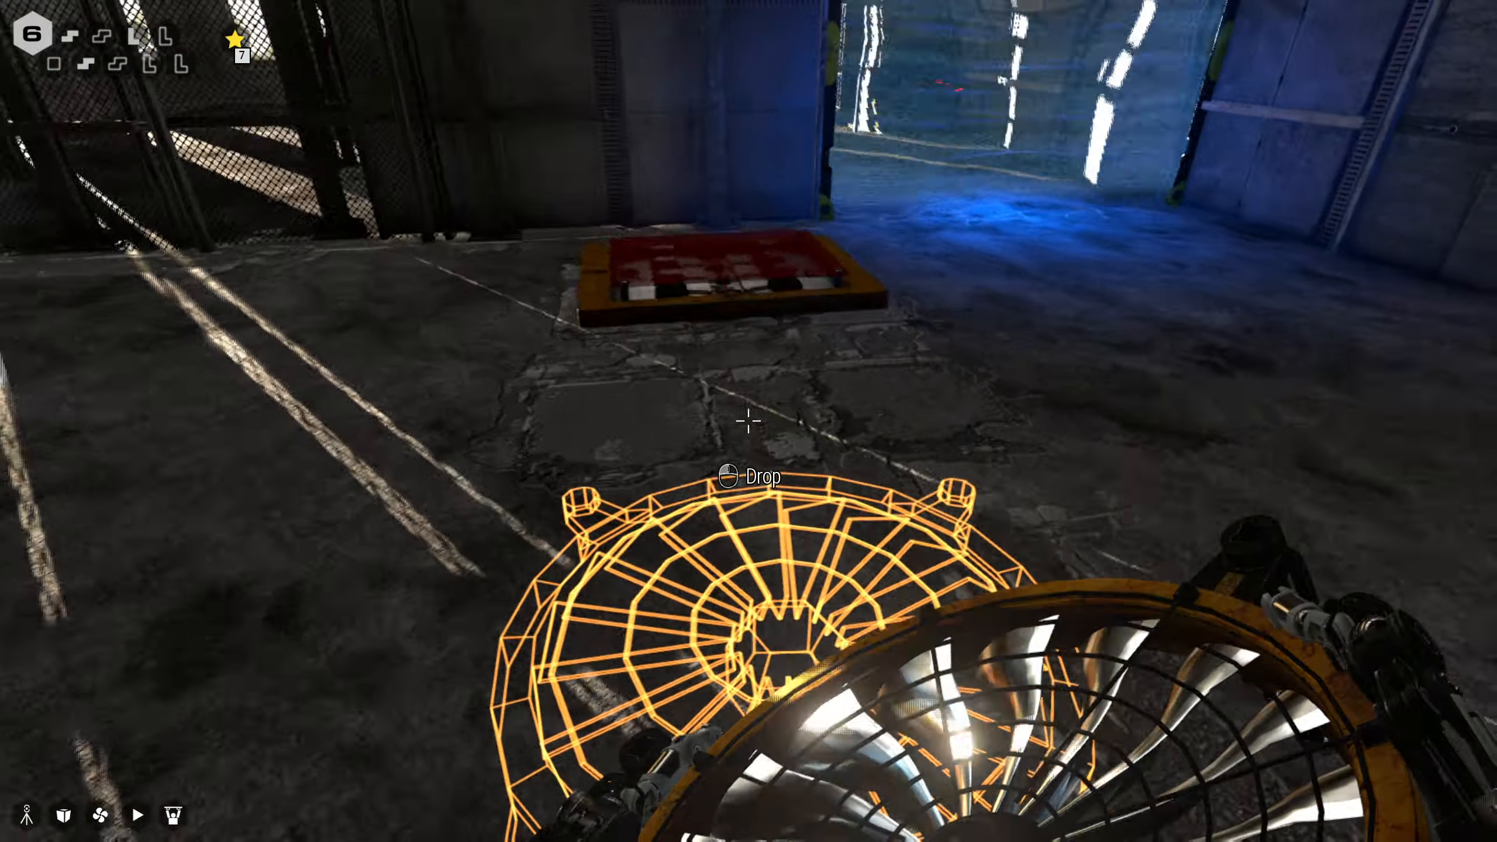
- Retrieve the fan, mount it on the wall frame, start a replay recording and jump onto the ledge
click(726, 478)
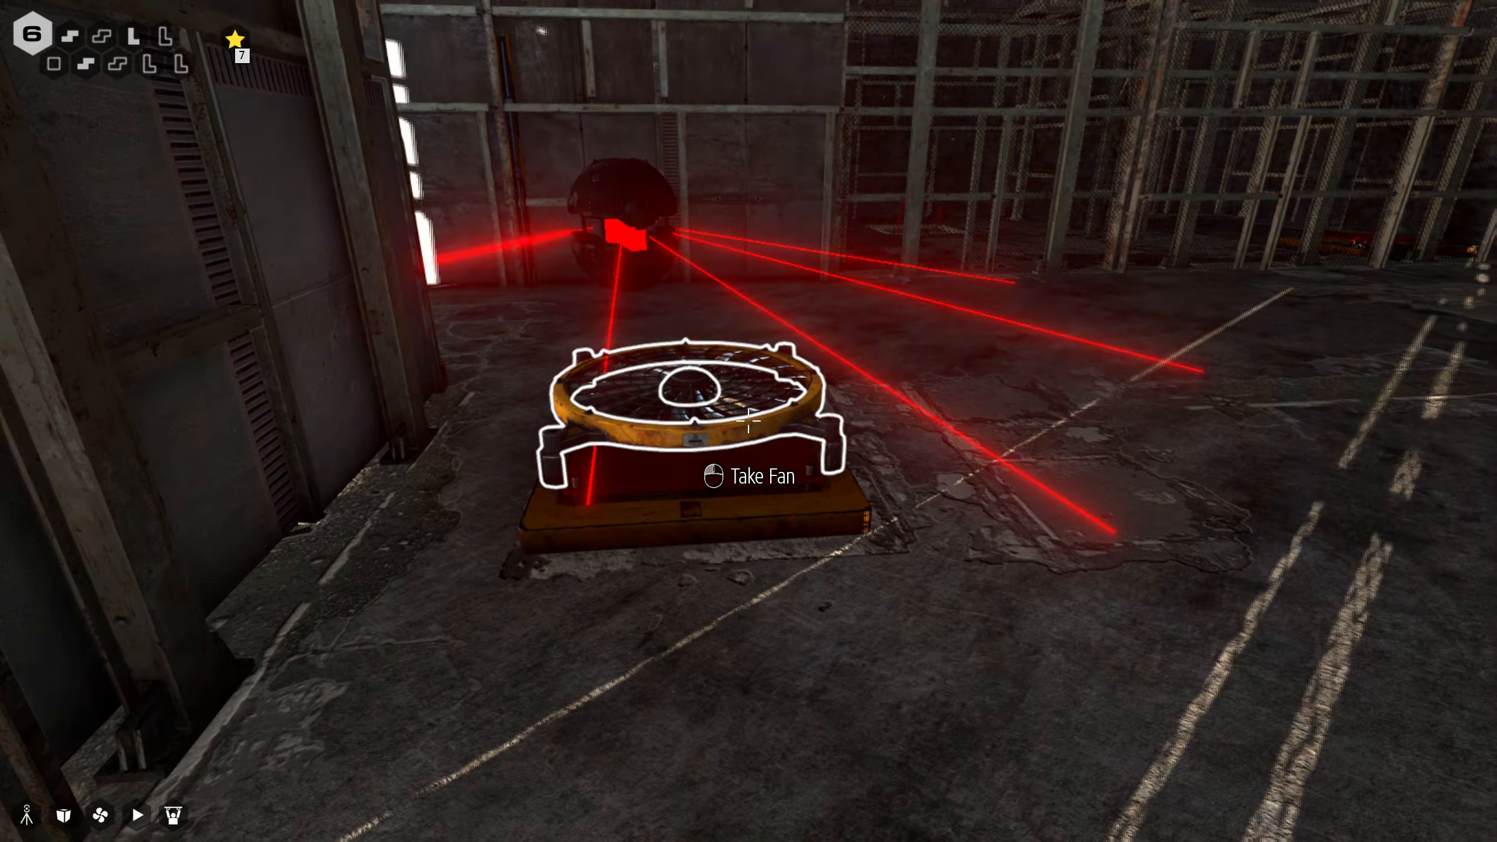
click(750, 424)
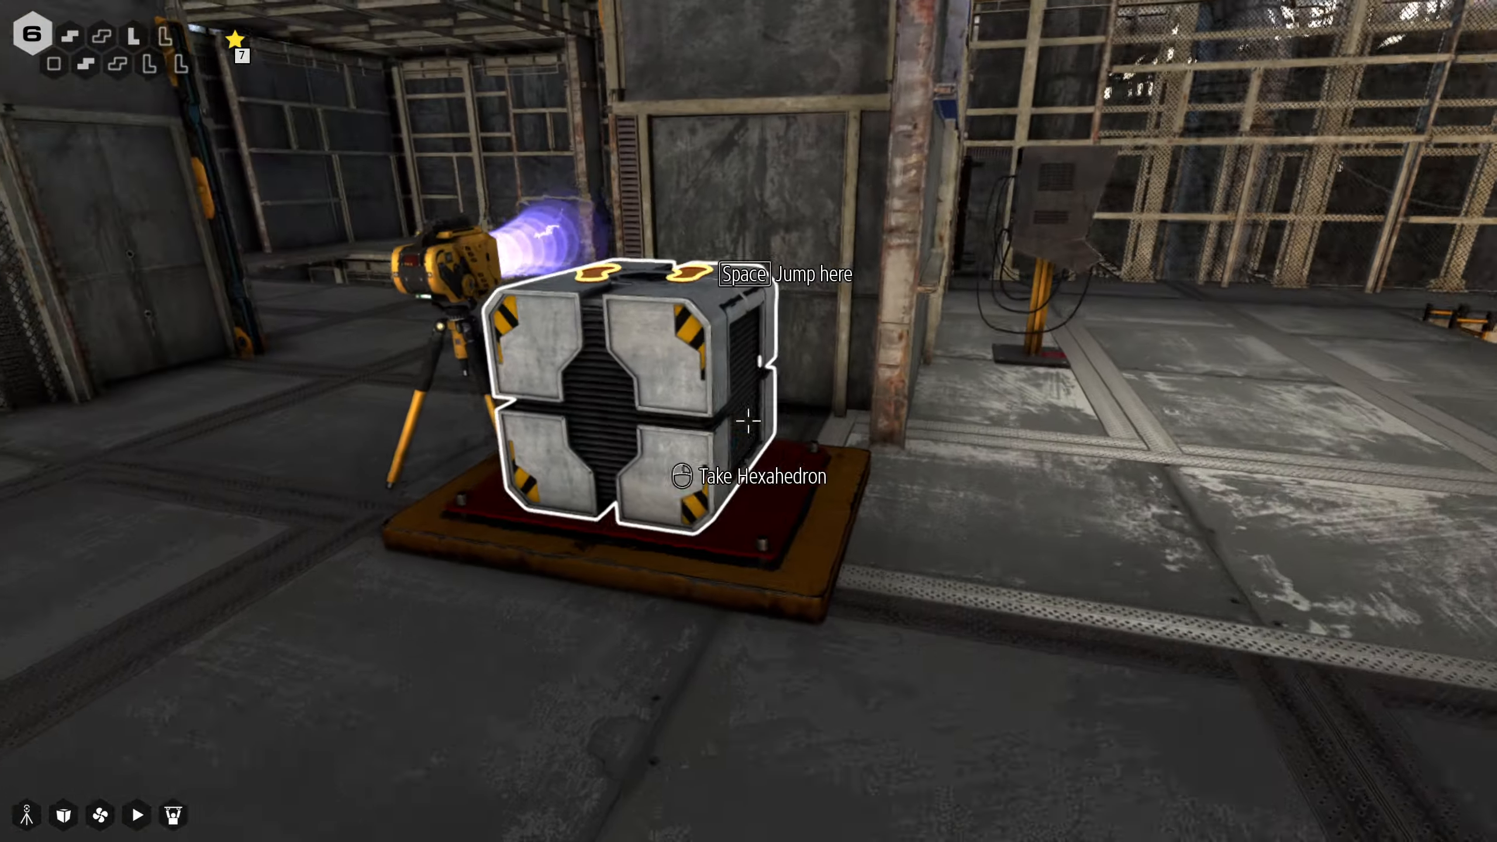
click(748, 421)
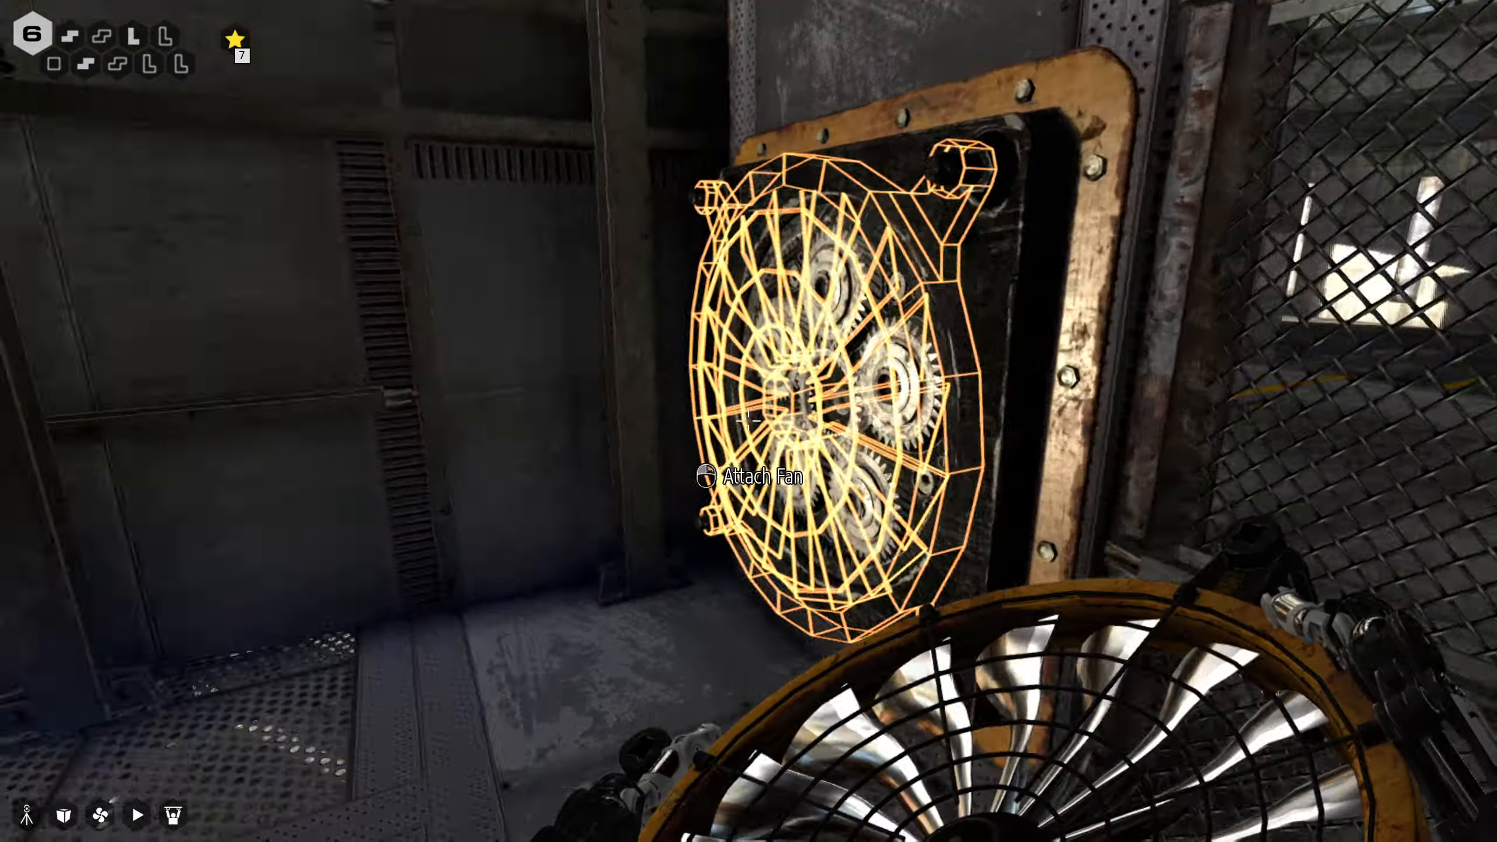
click(749, 421)
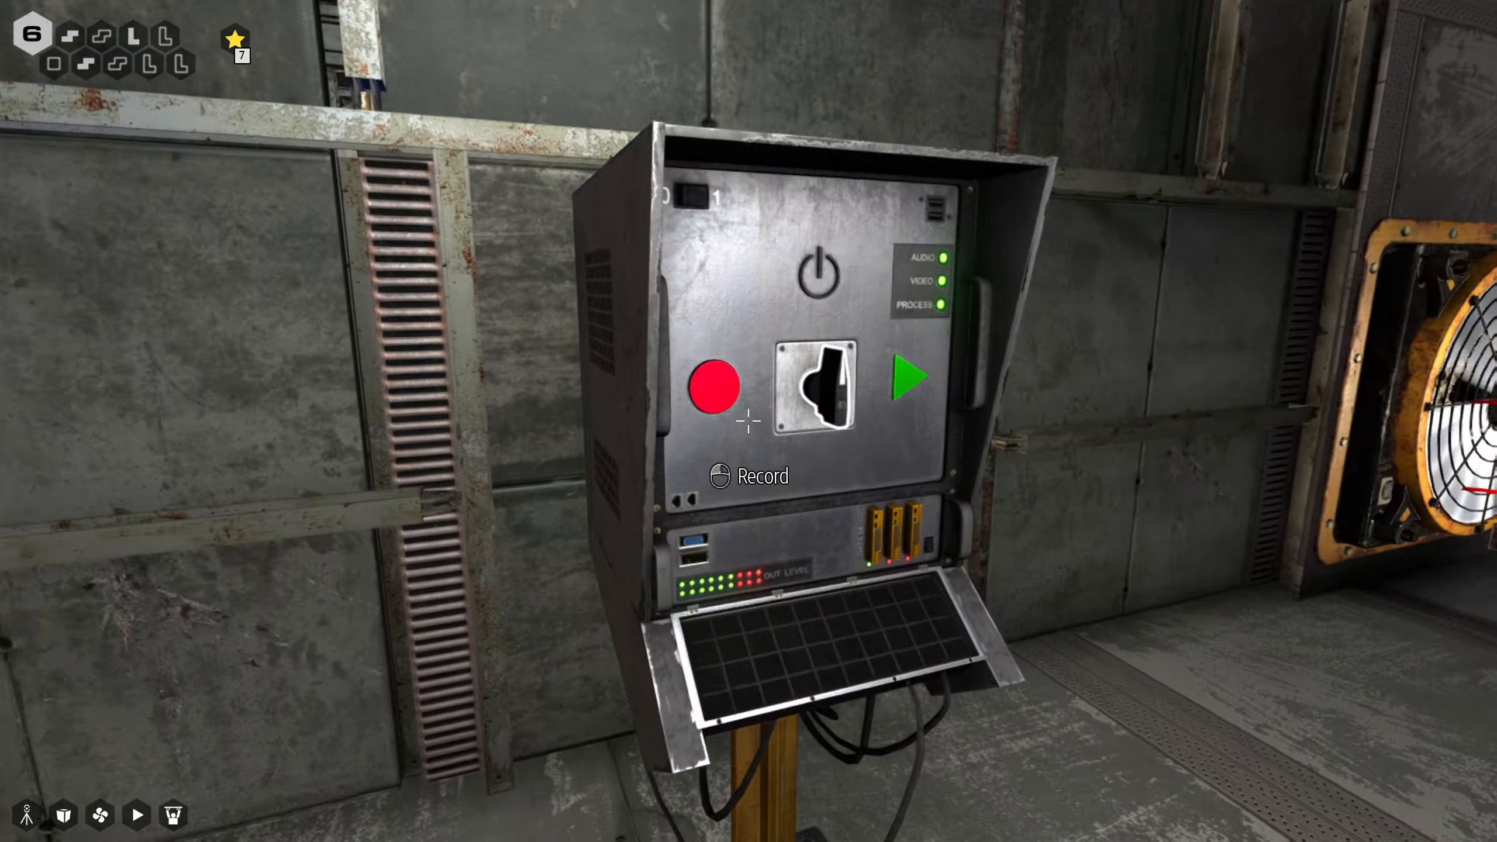
click(716, 391)
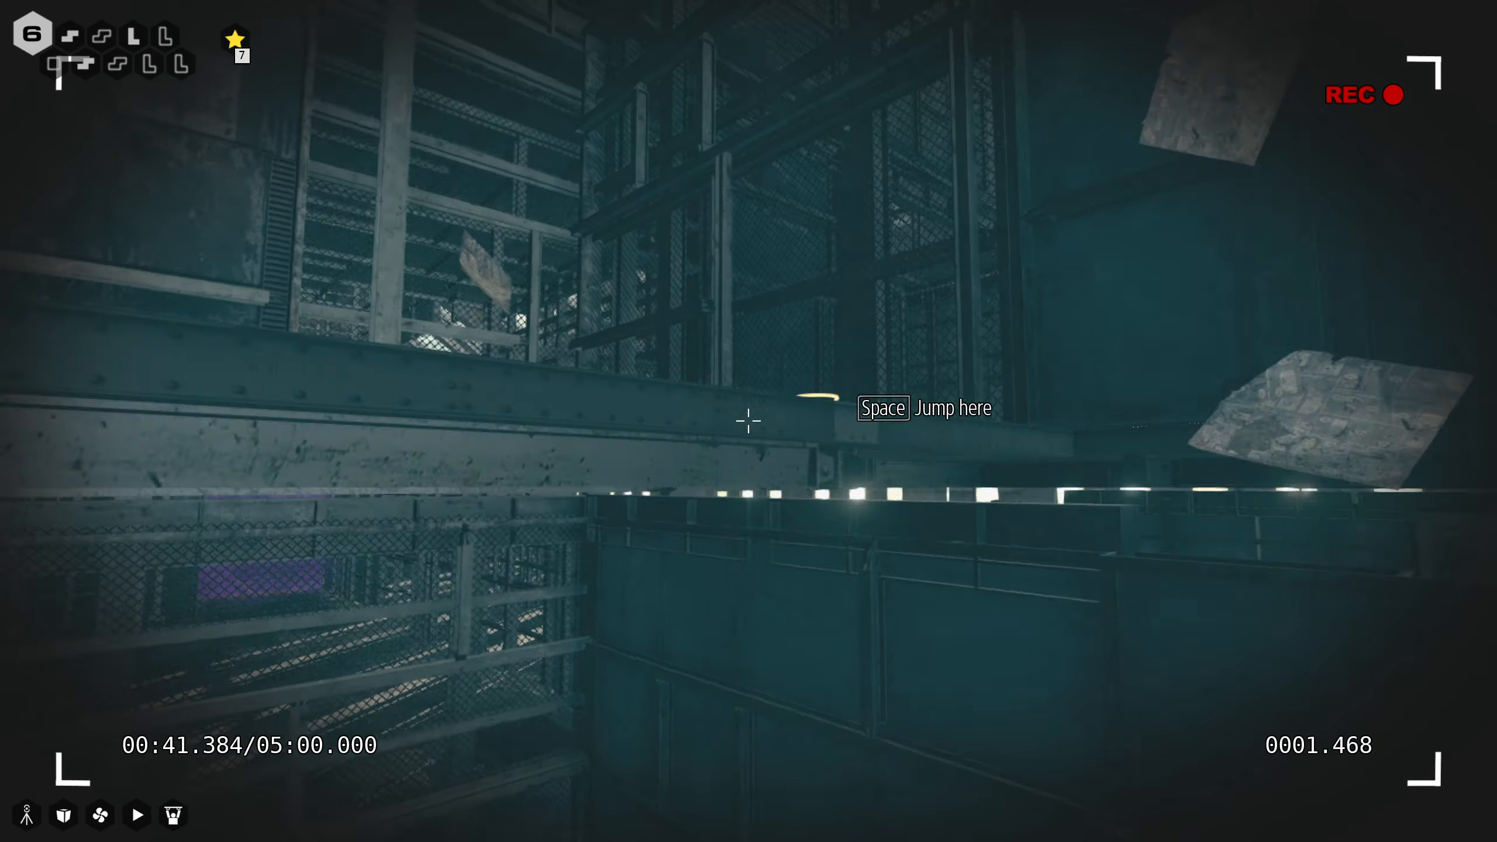
key(space)
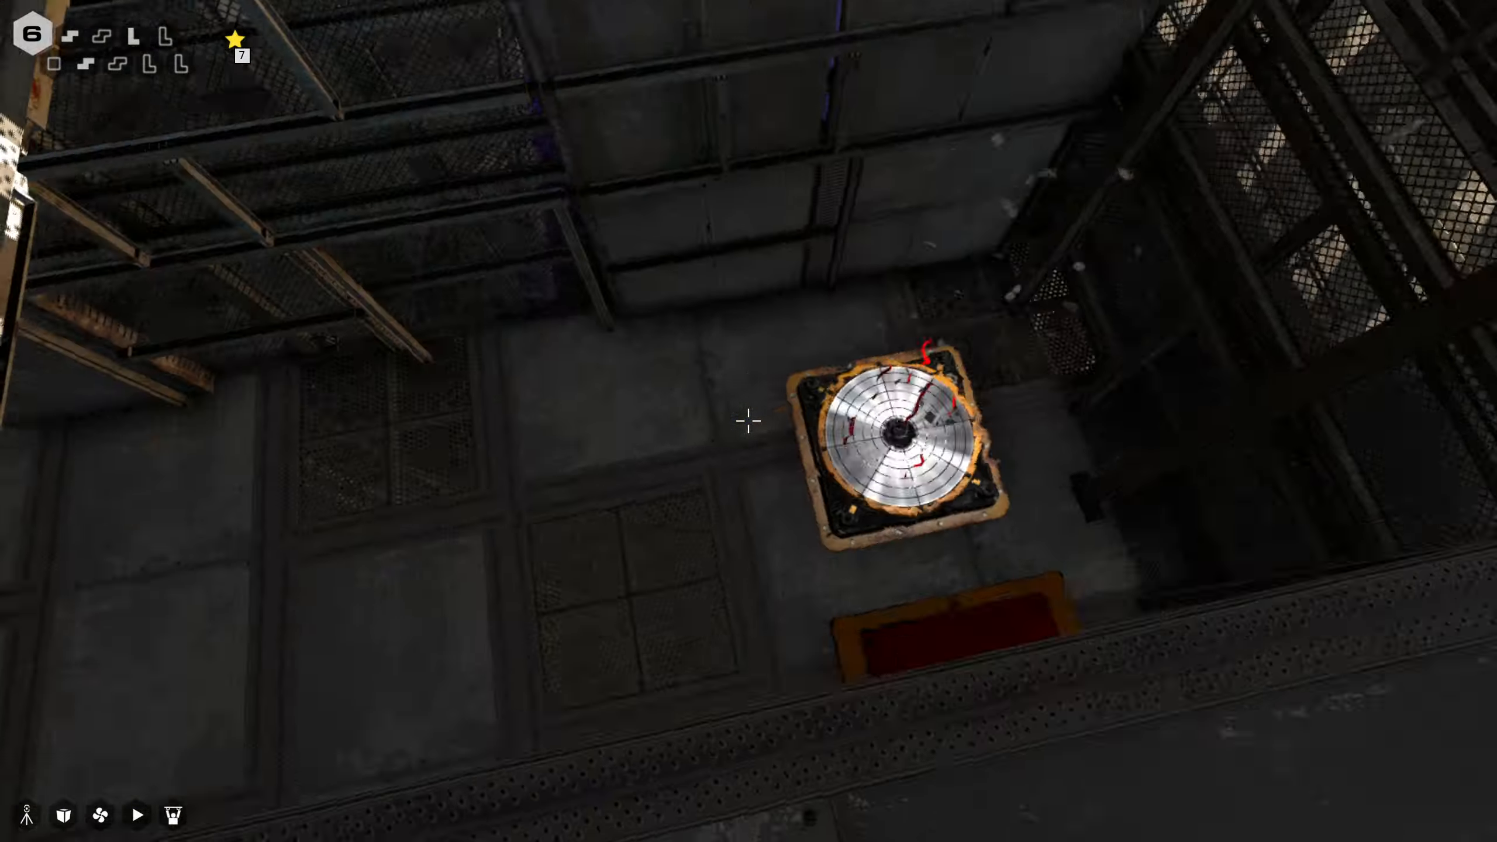
mouse_move(749, 421)
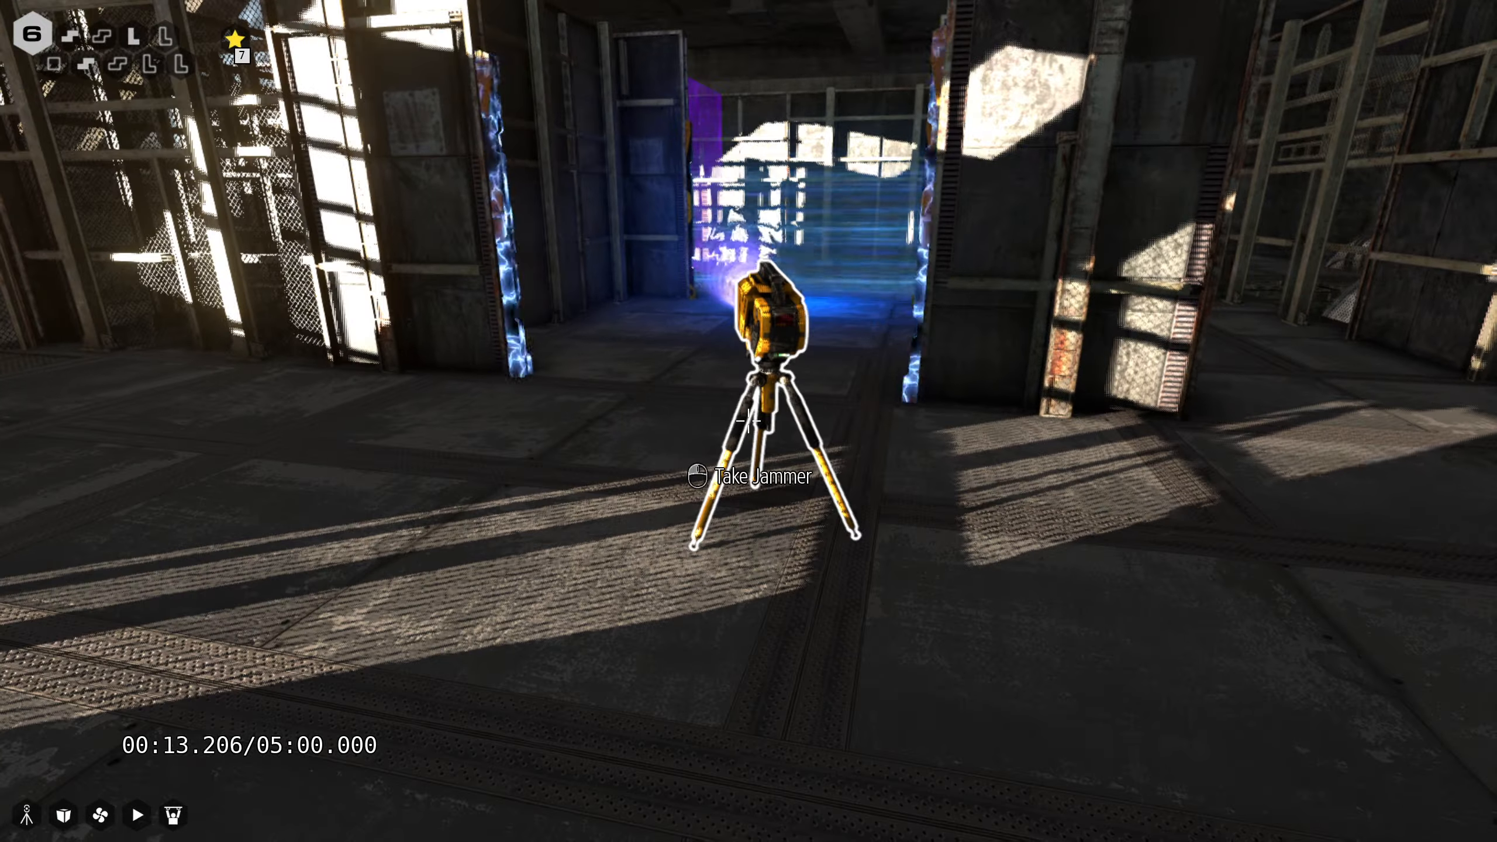
- Take the tripod jammer, ride the lift up and collect the hexahedron block to finish the final puzzle
click(749, 476)
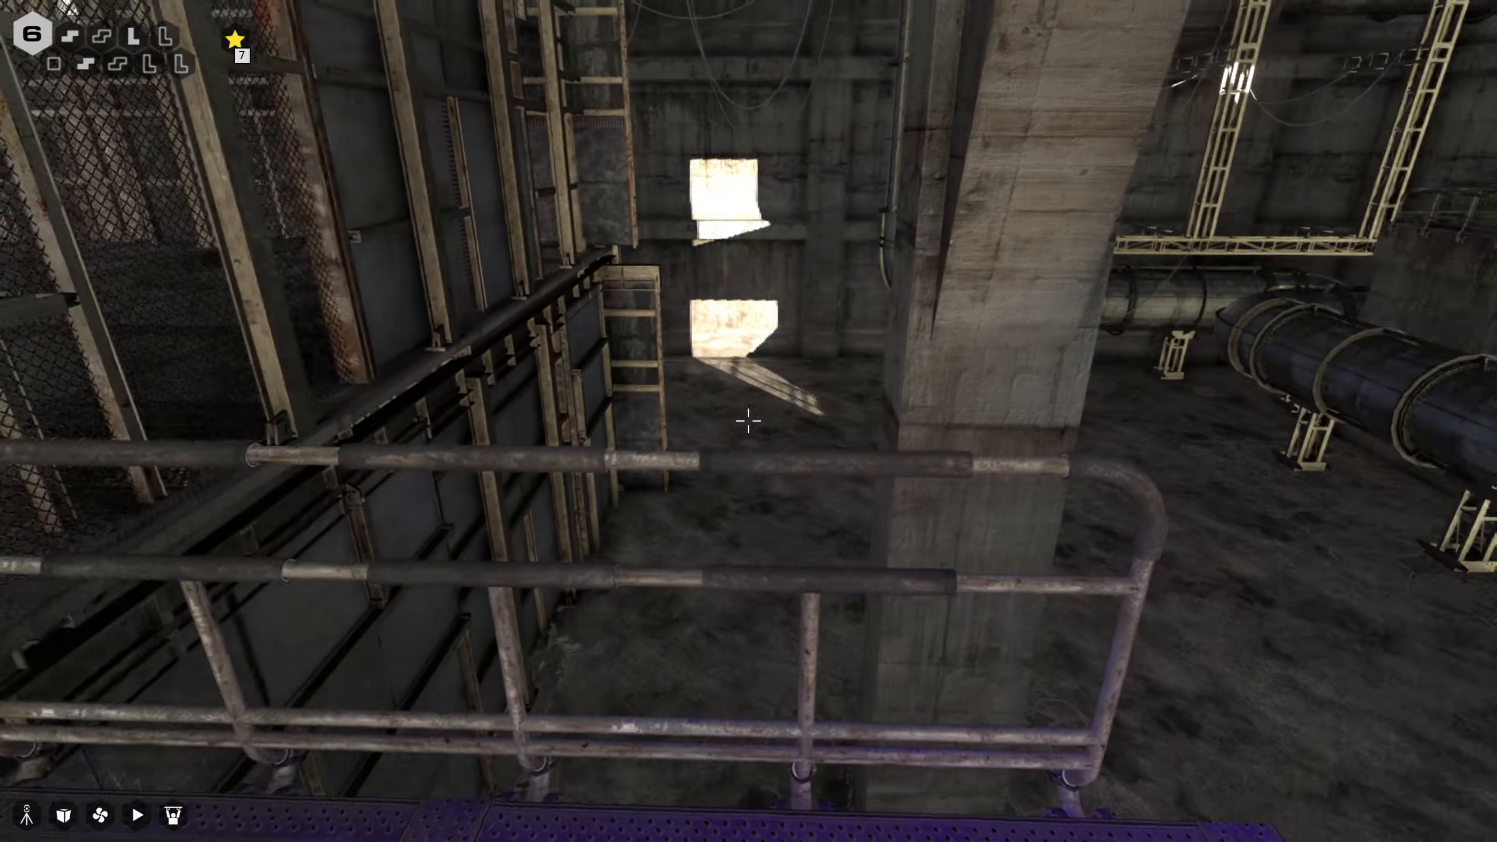
mouse_move(749, 421)
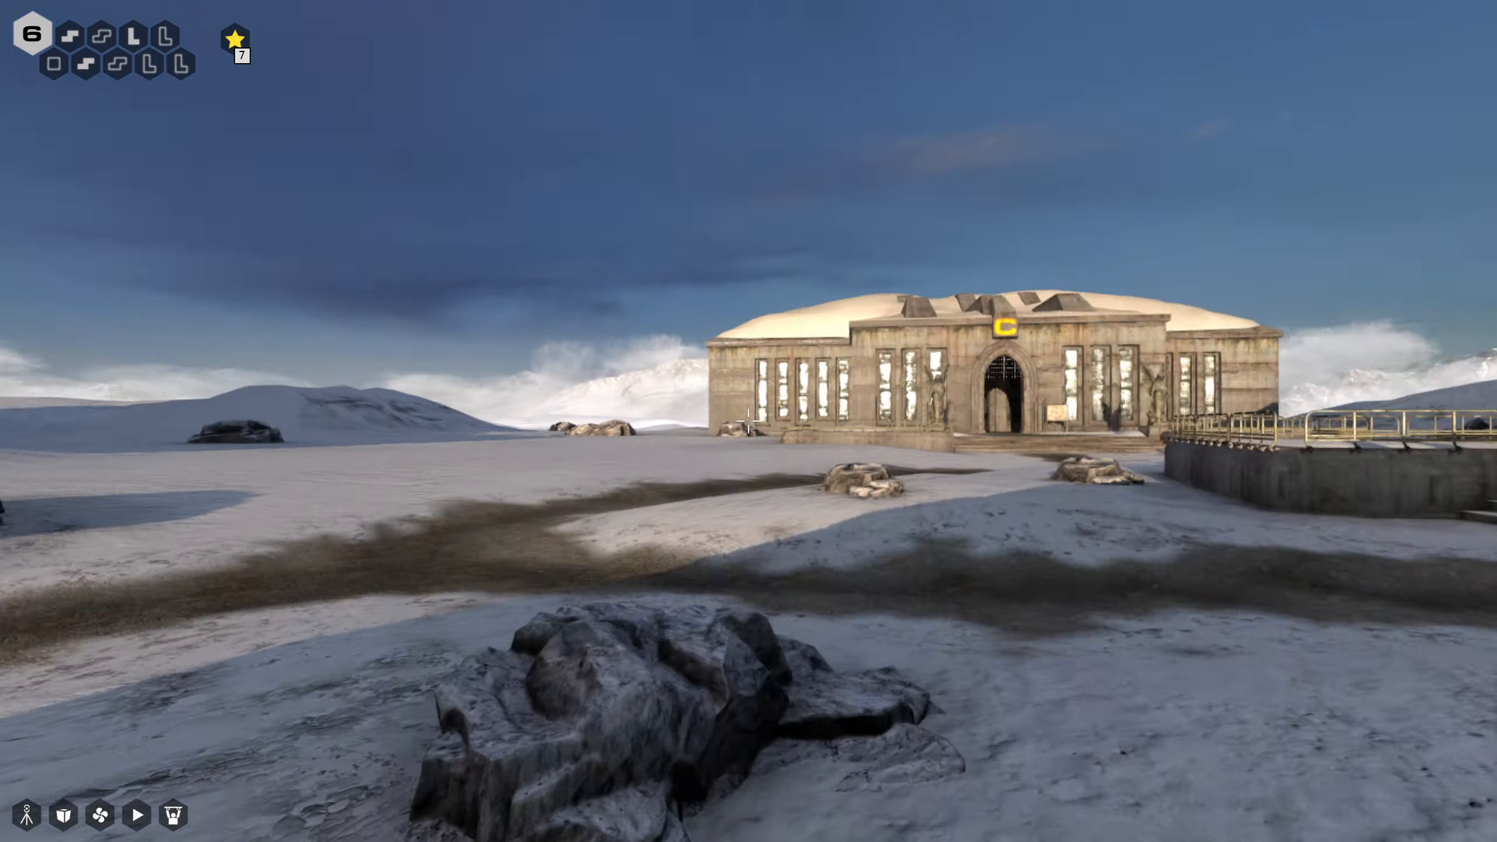
mouse_move(749, 422)
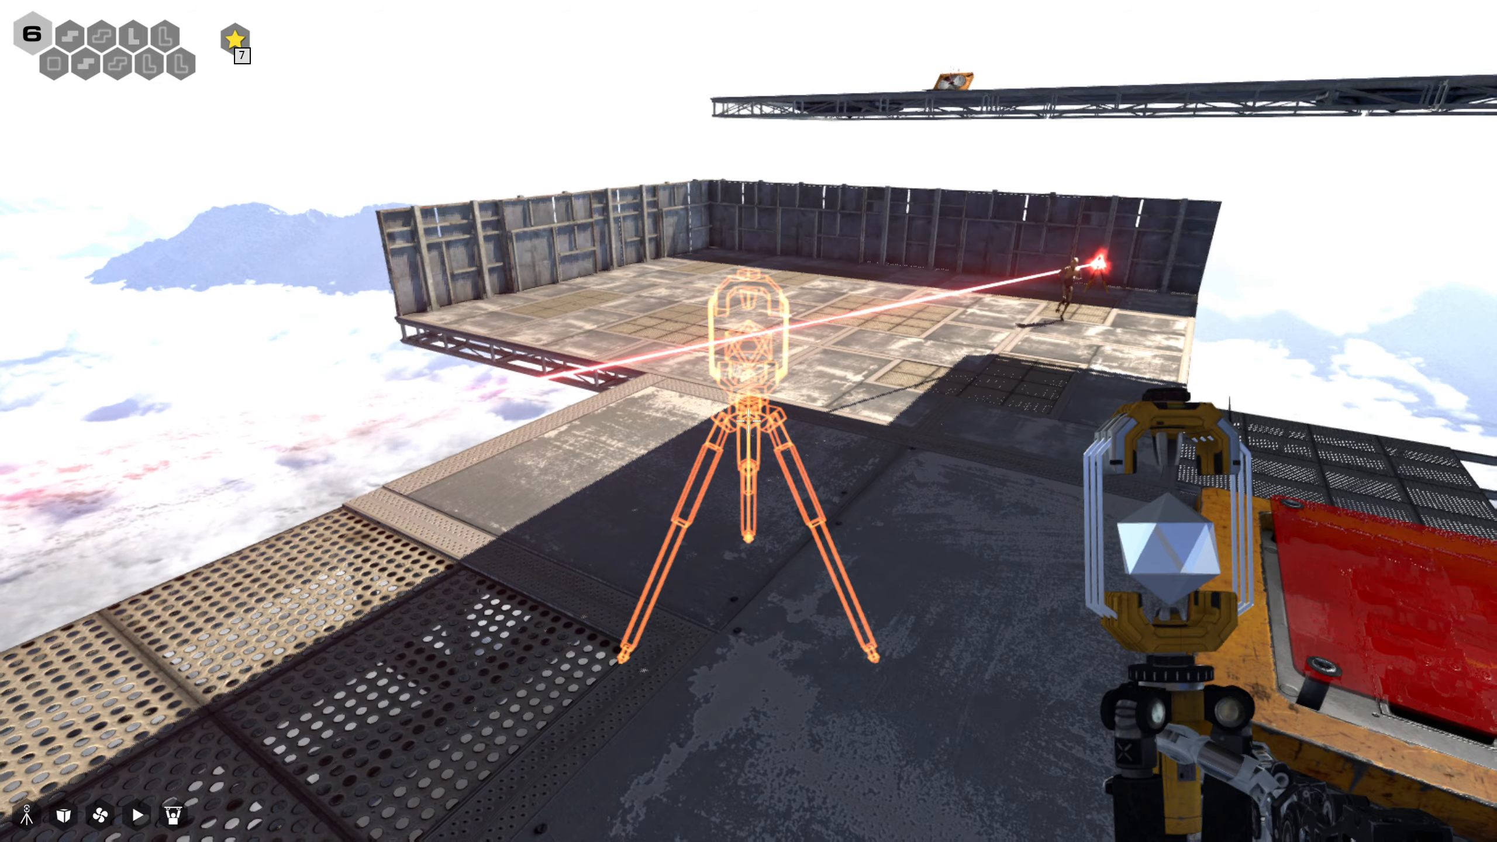
mouse_move(748, 421)
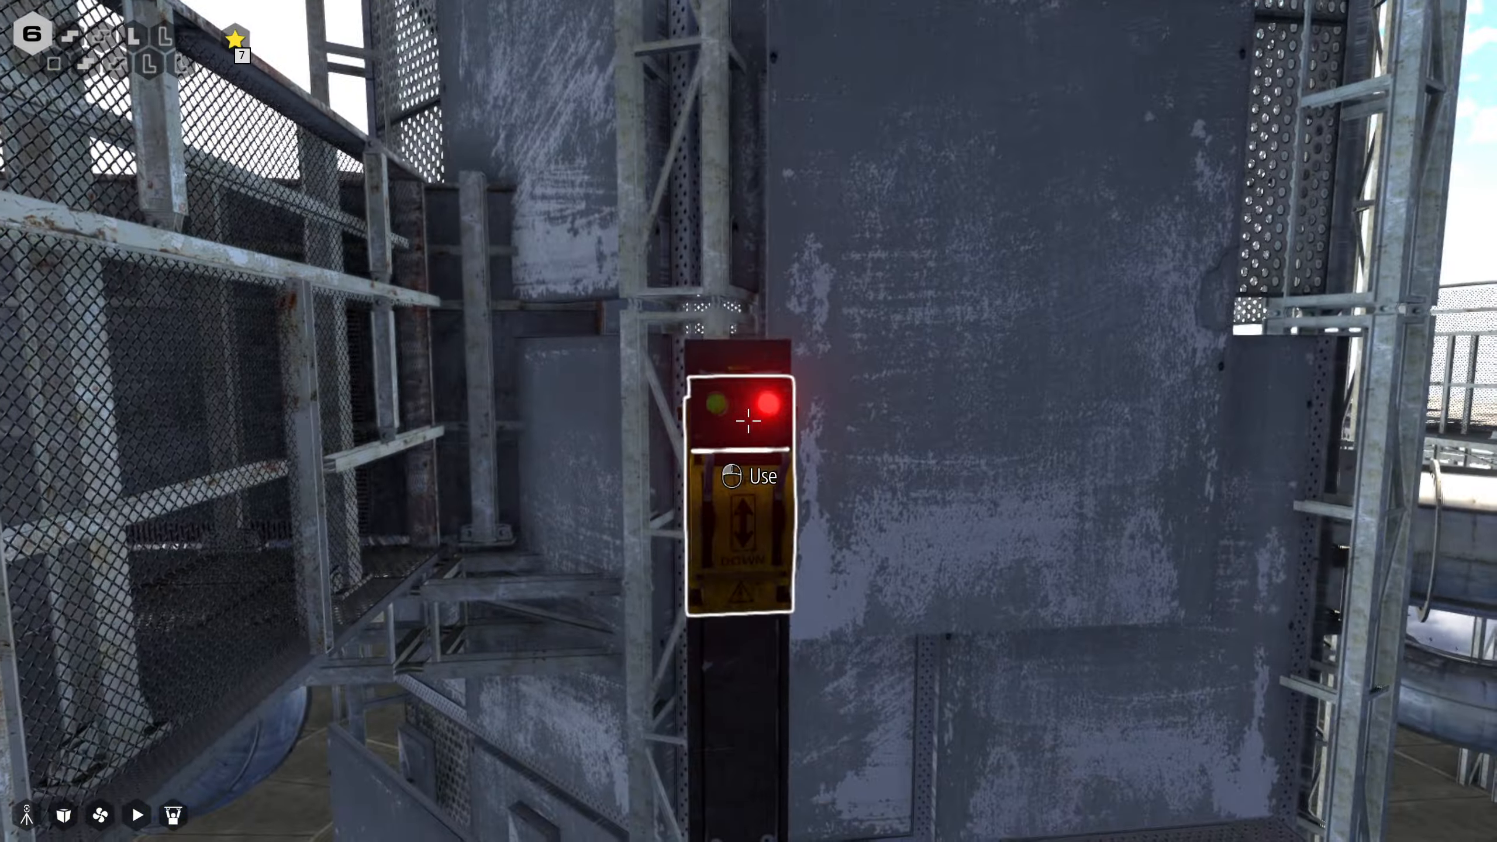
click(744, 422)
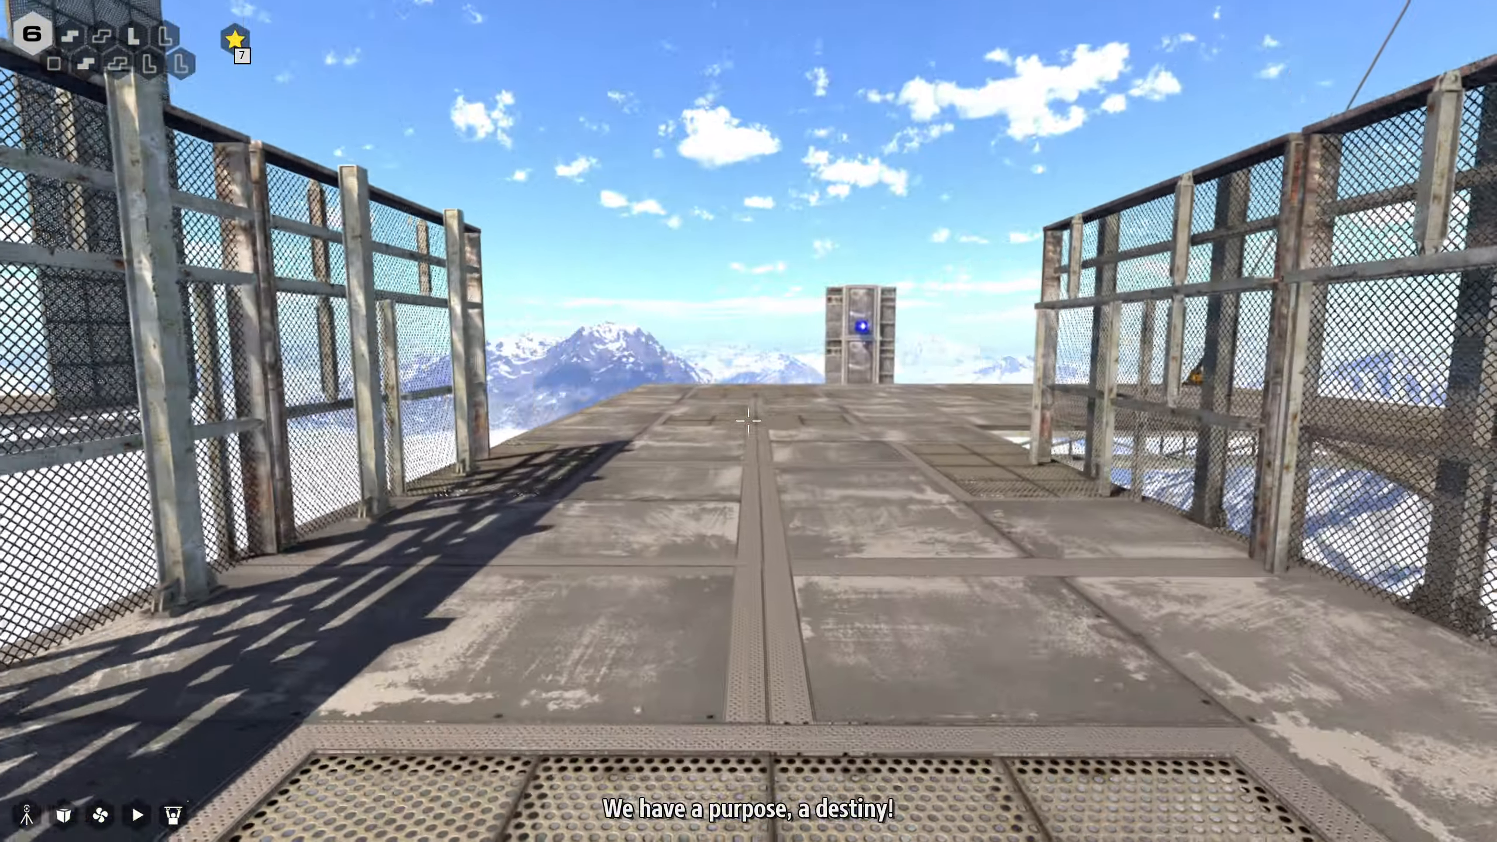
key(w)
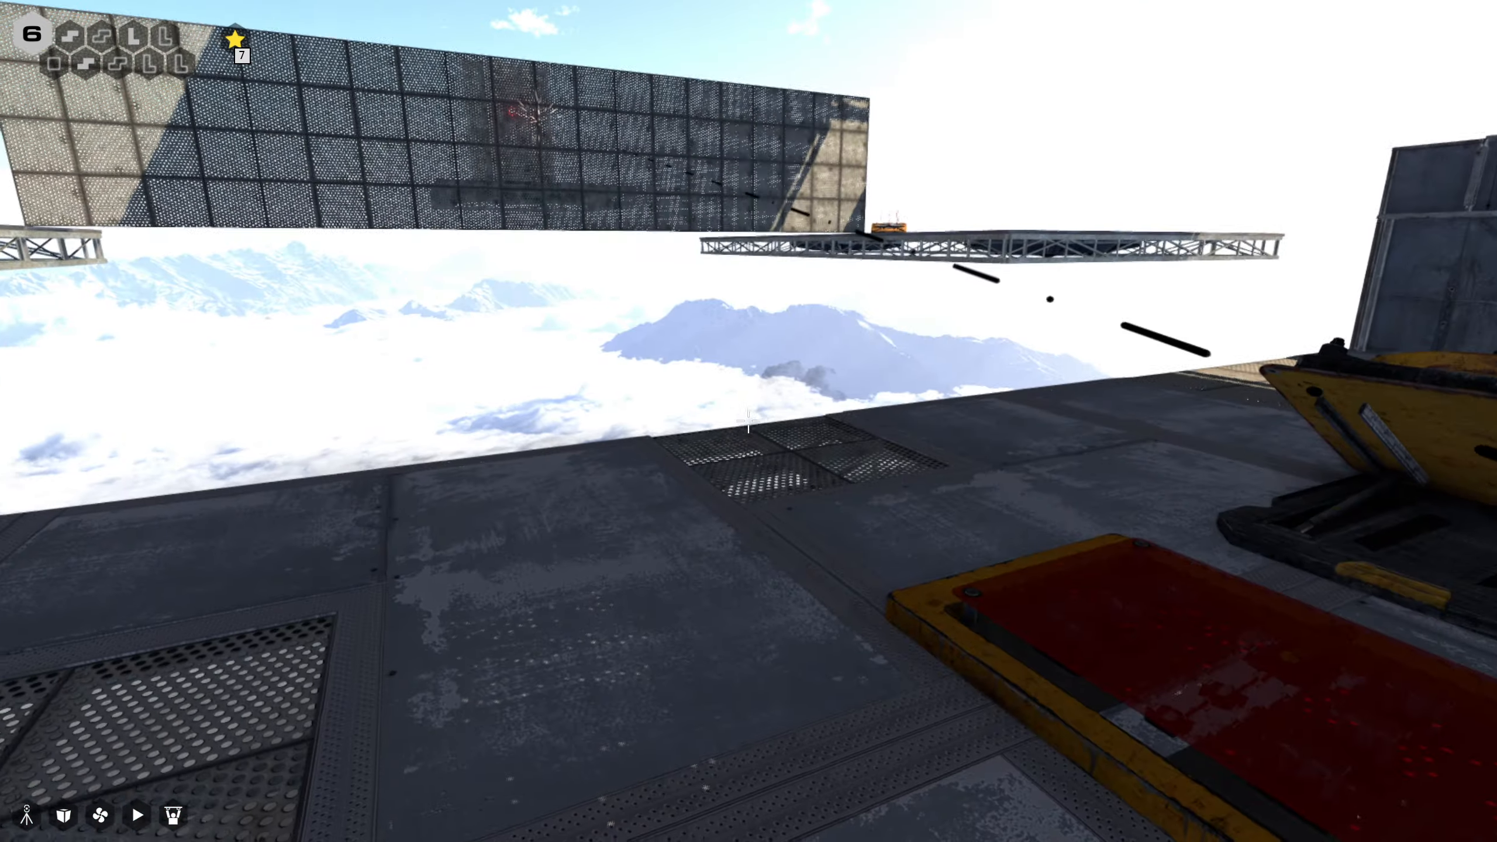
mouse_move(751, 421)
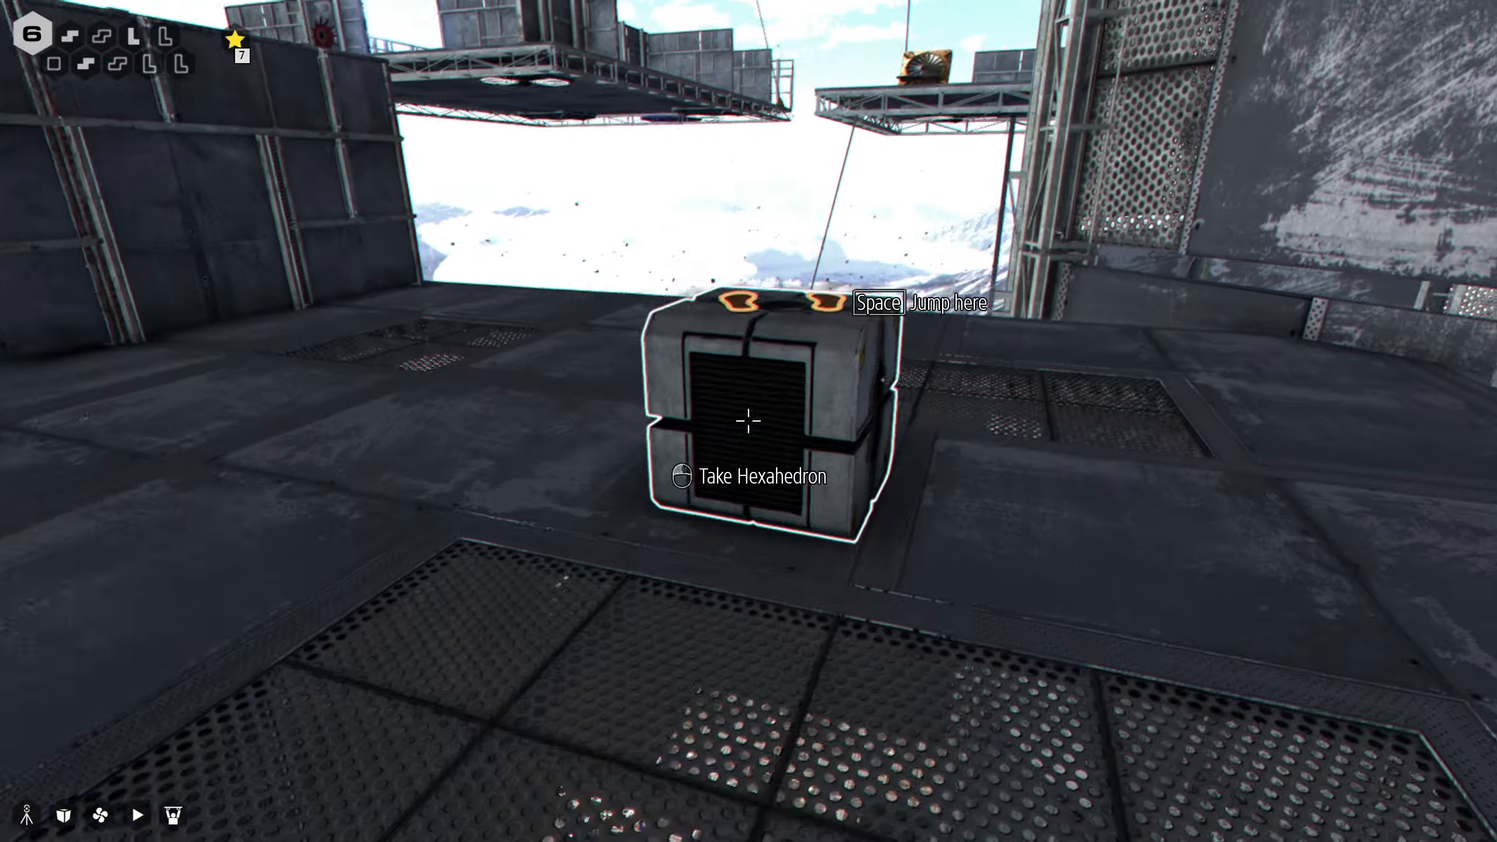
click(748, 420)
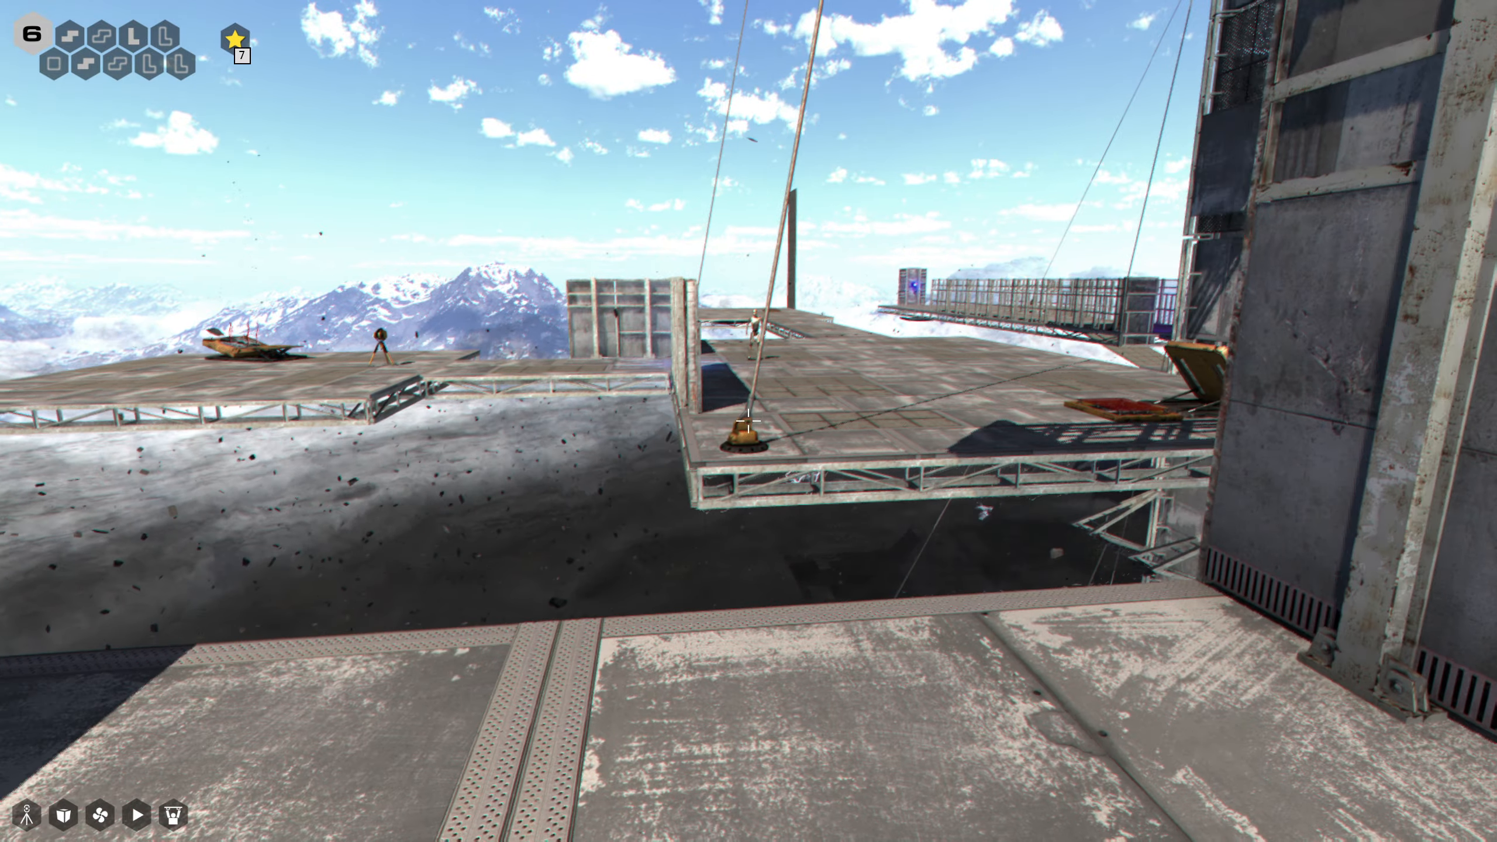
mouse_move(748, 421)
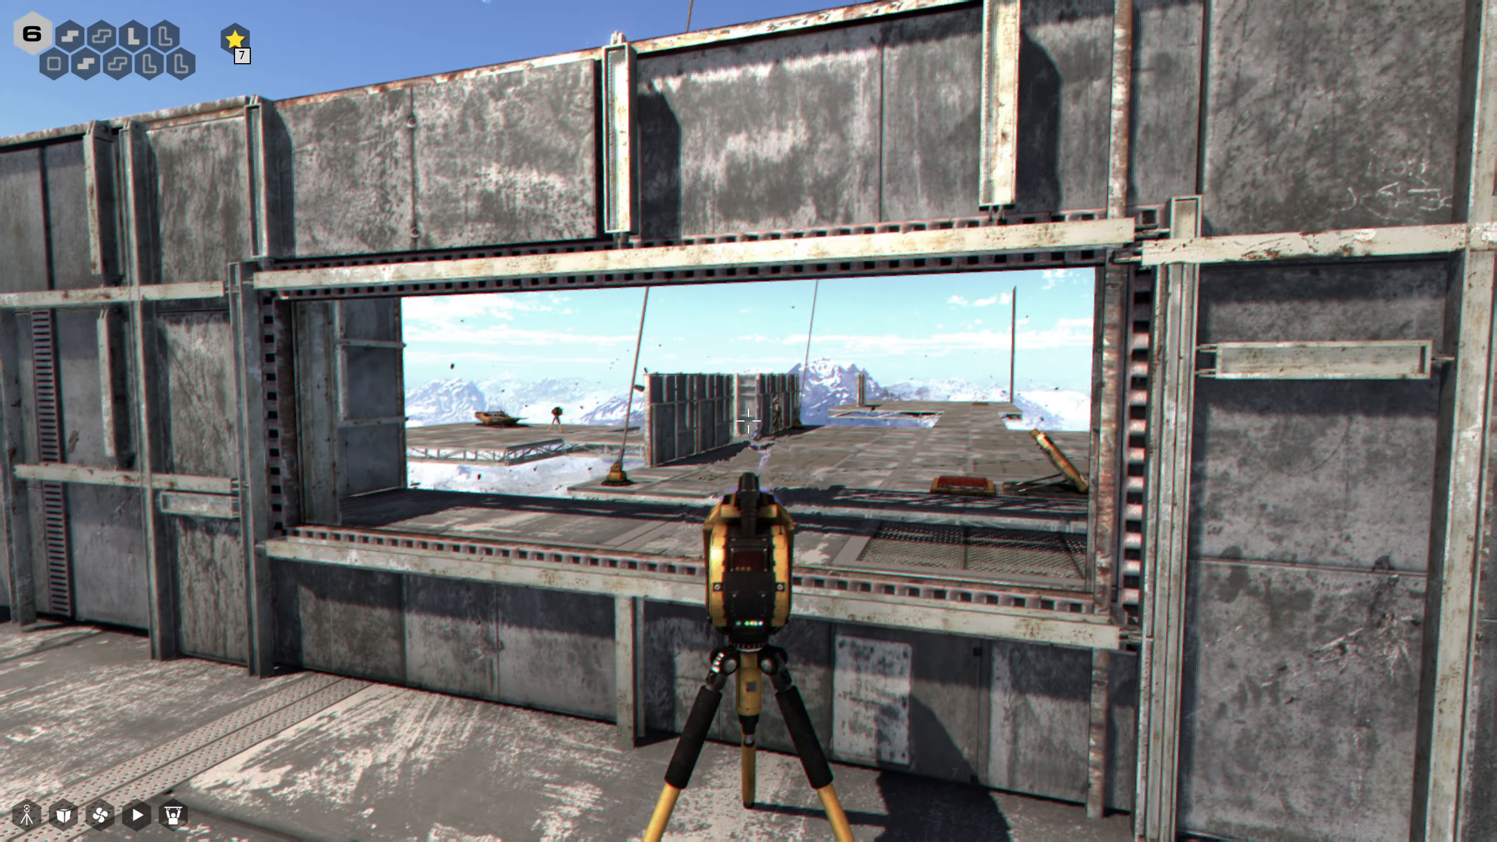
mouse_move(750, 421)
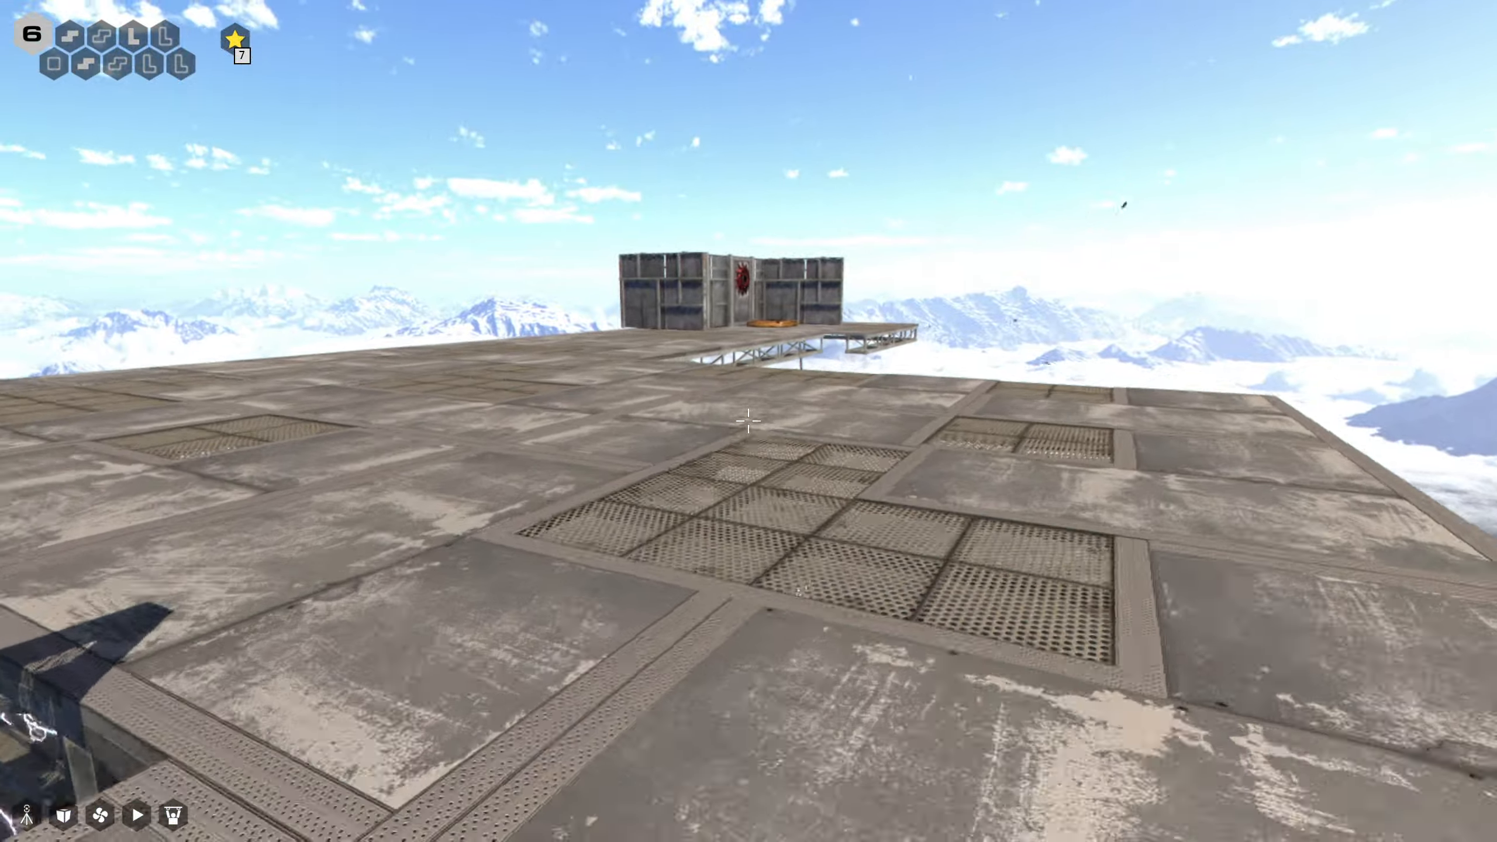
mouse_move(748, 422)
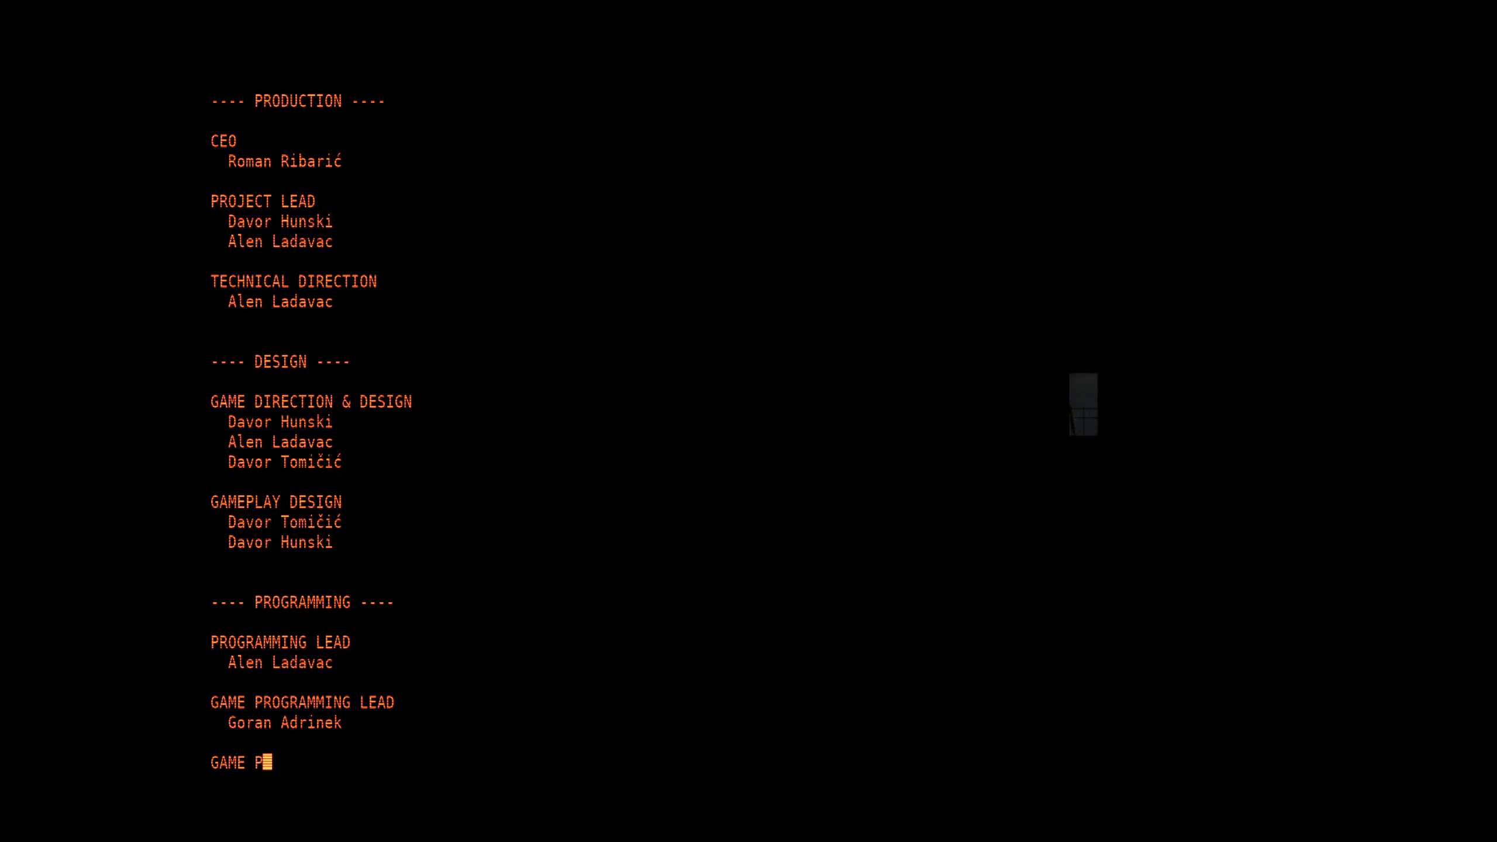
- Scroll through the end credits, then return from the Play submenu to the main menu
scroll(down, 3)
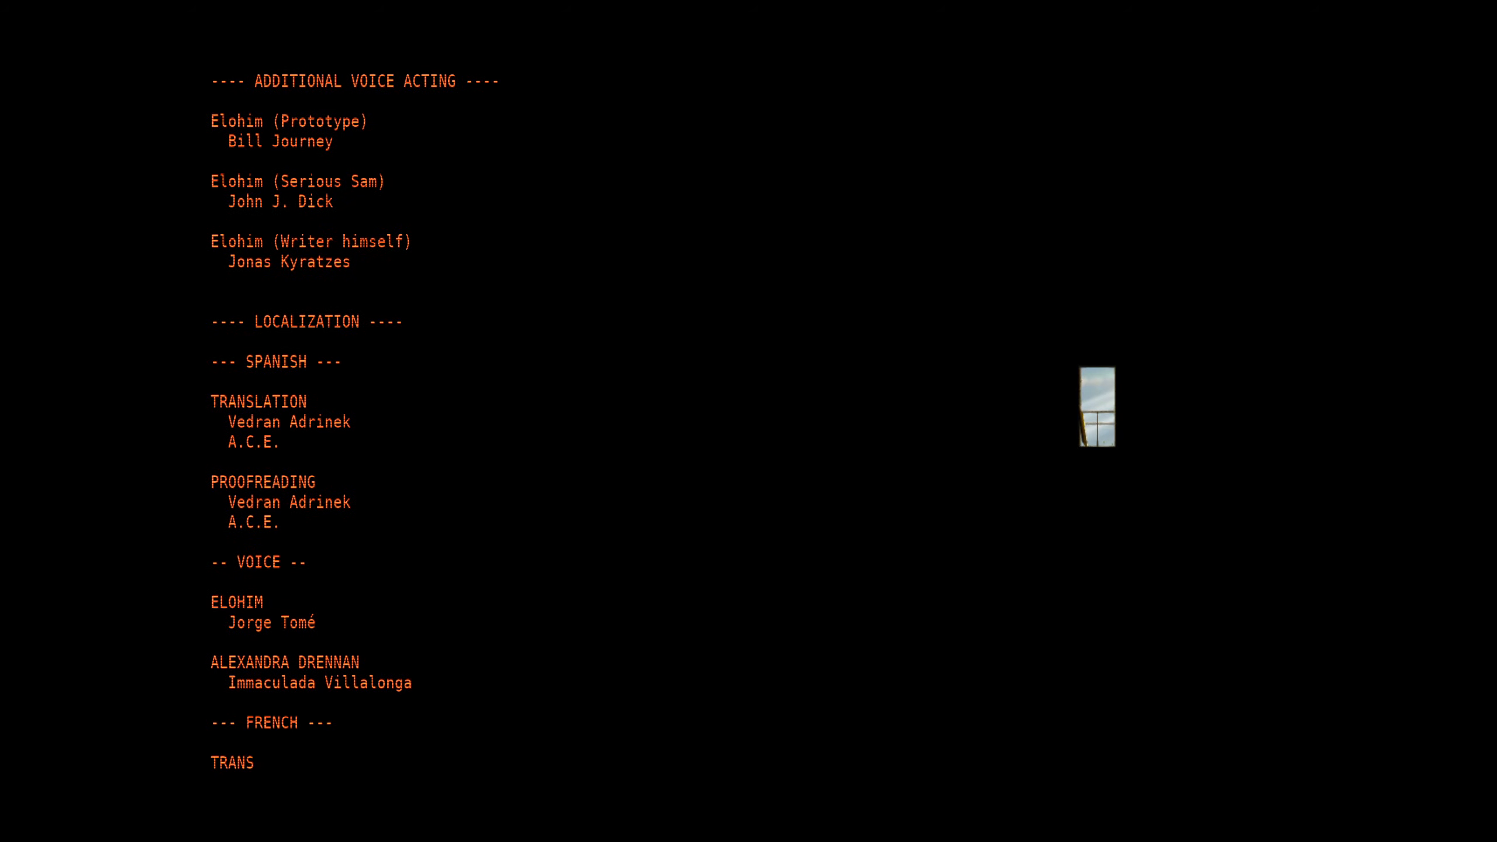
scroll(down, 3)
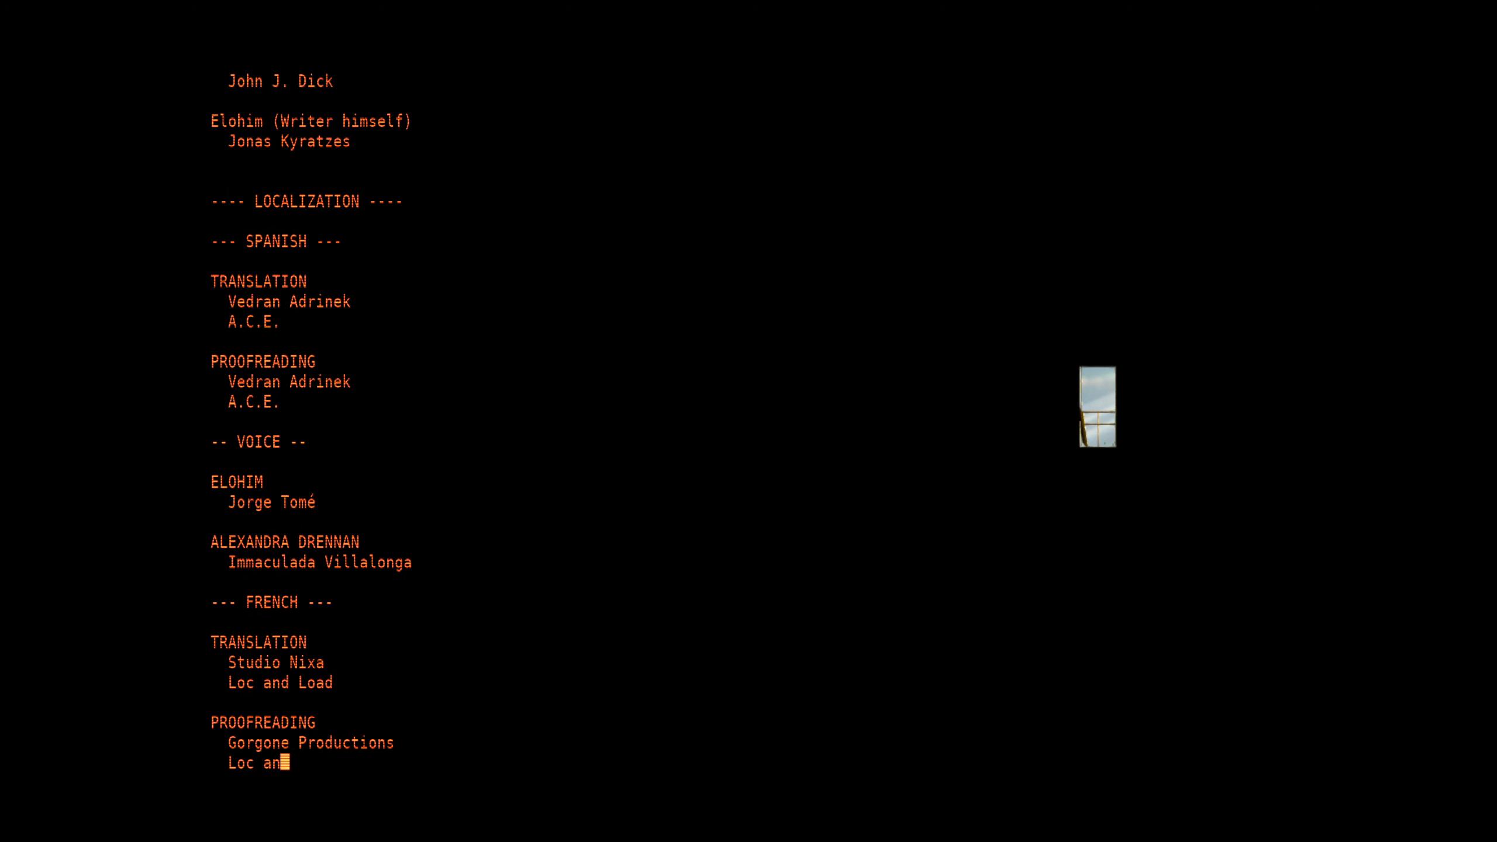
scroll(down, 3)
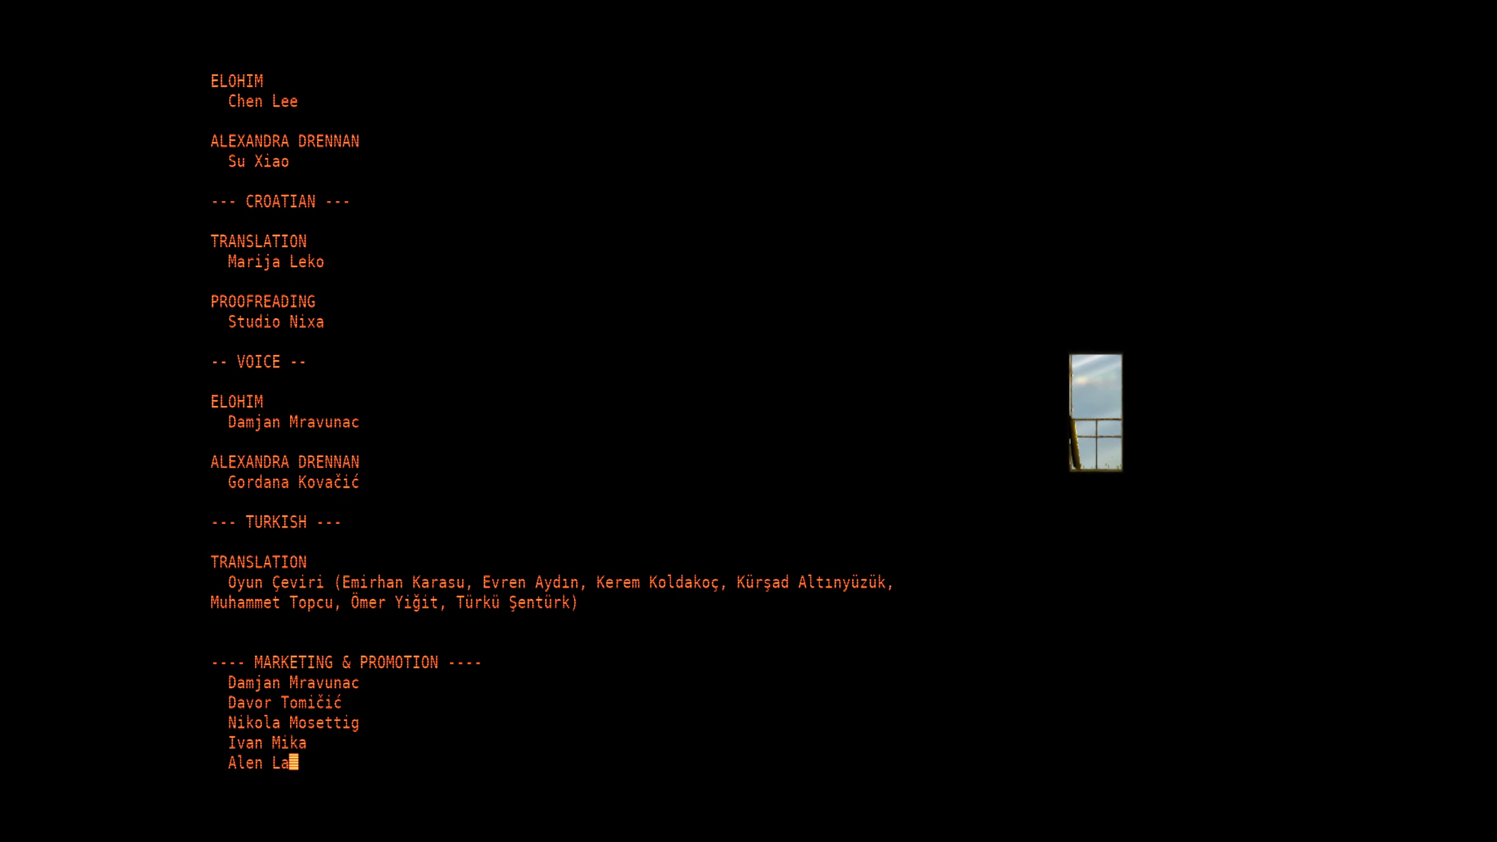
scroll(down, 3)
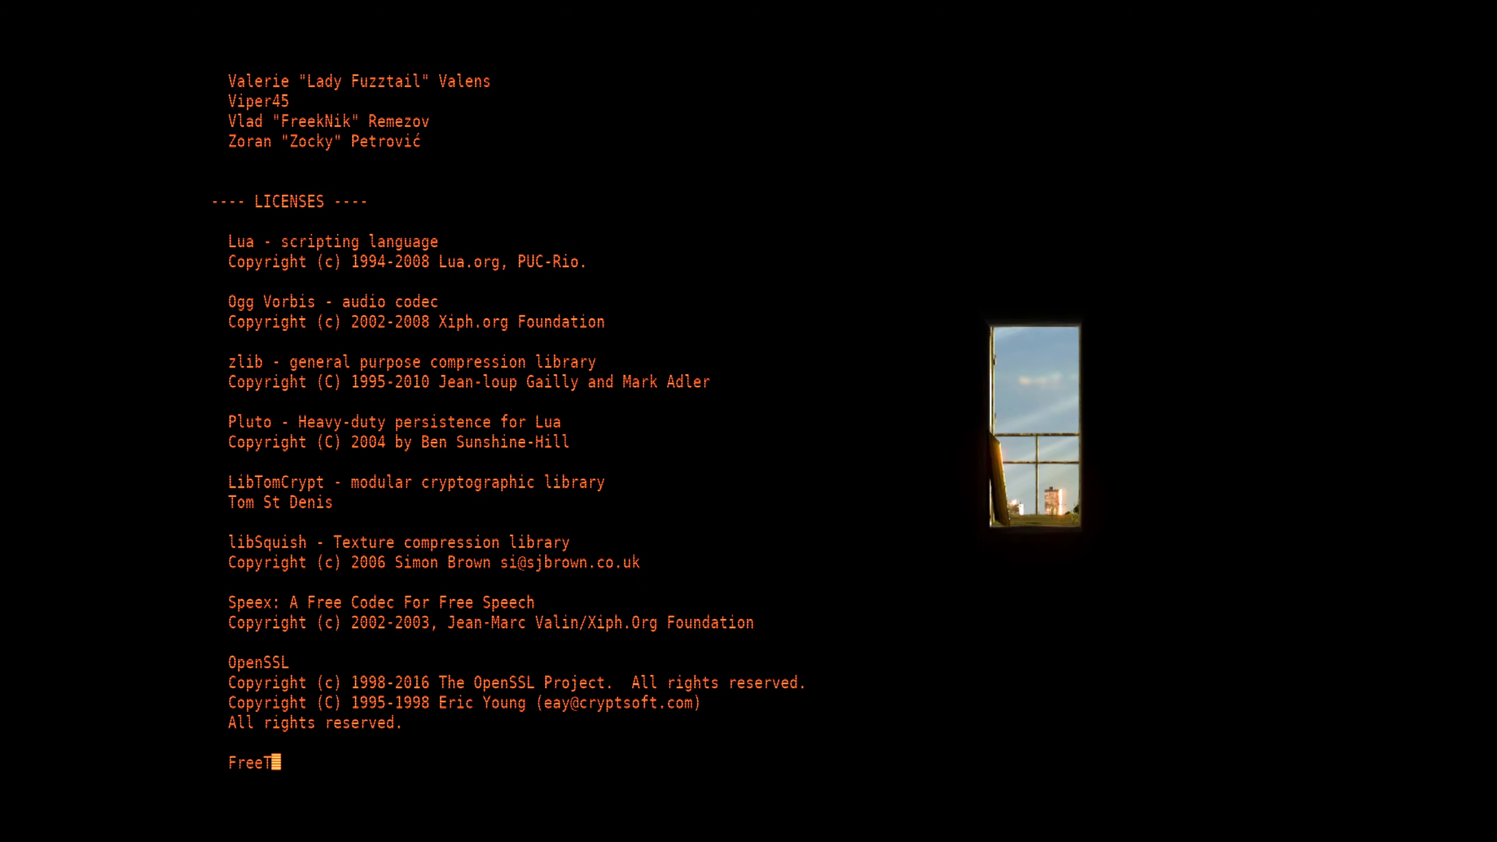
scroll(down, 3)
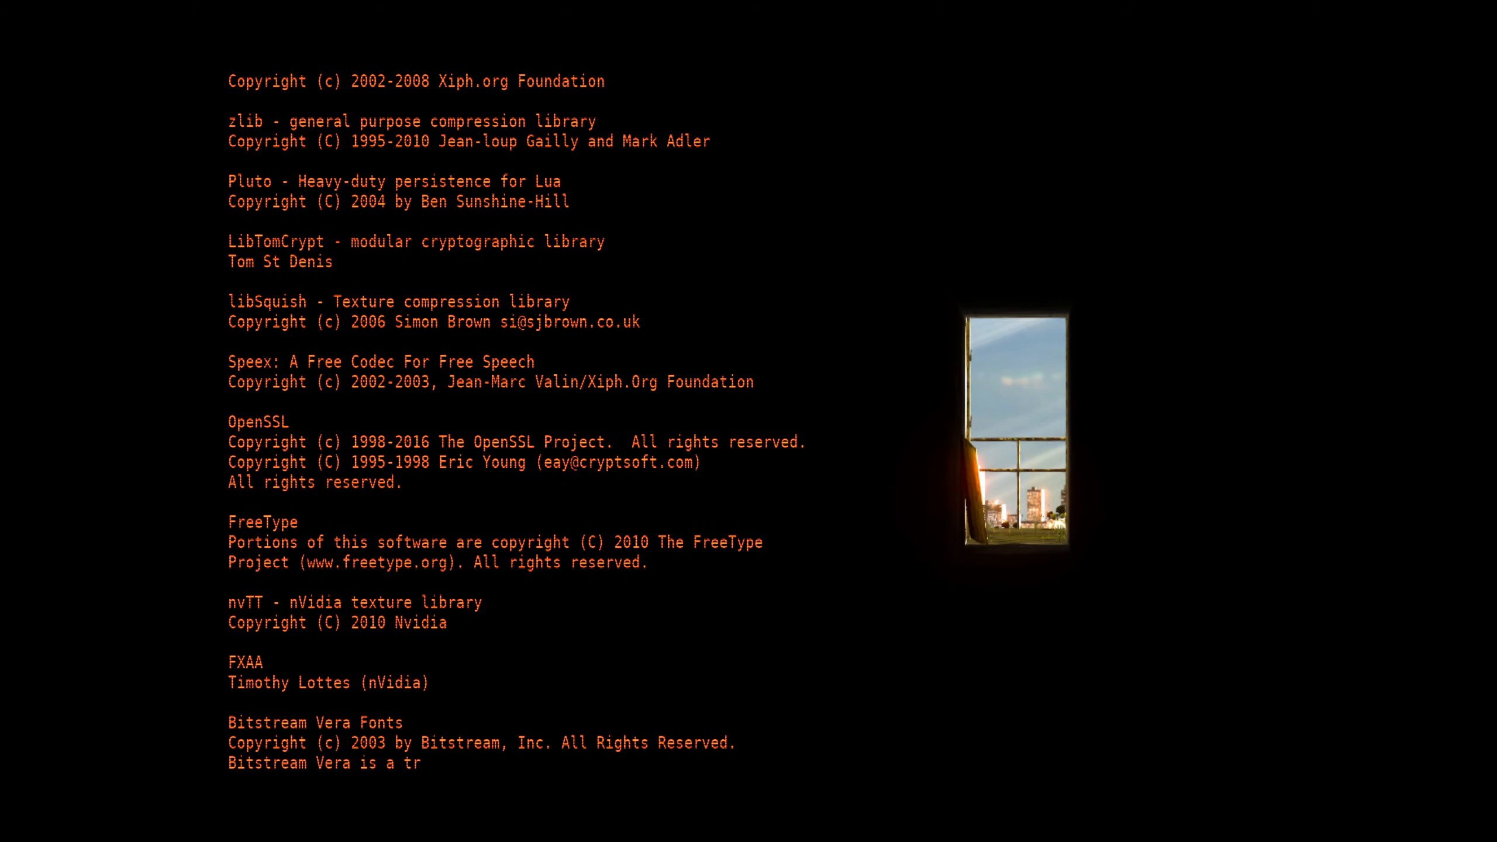
scroll(down, 3)
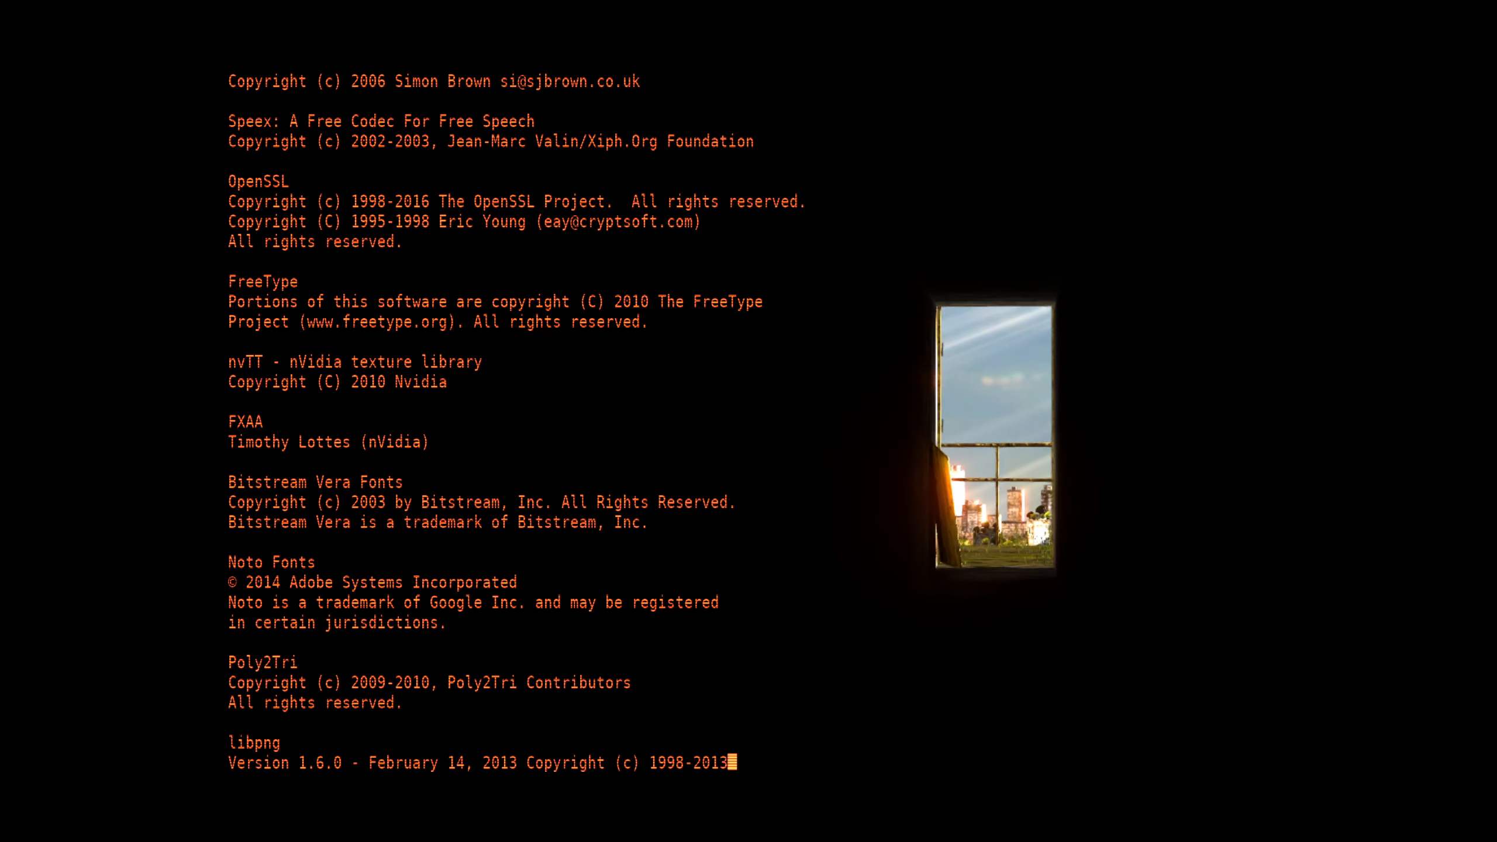
scroll(down, 3)
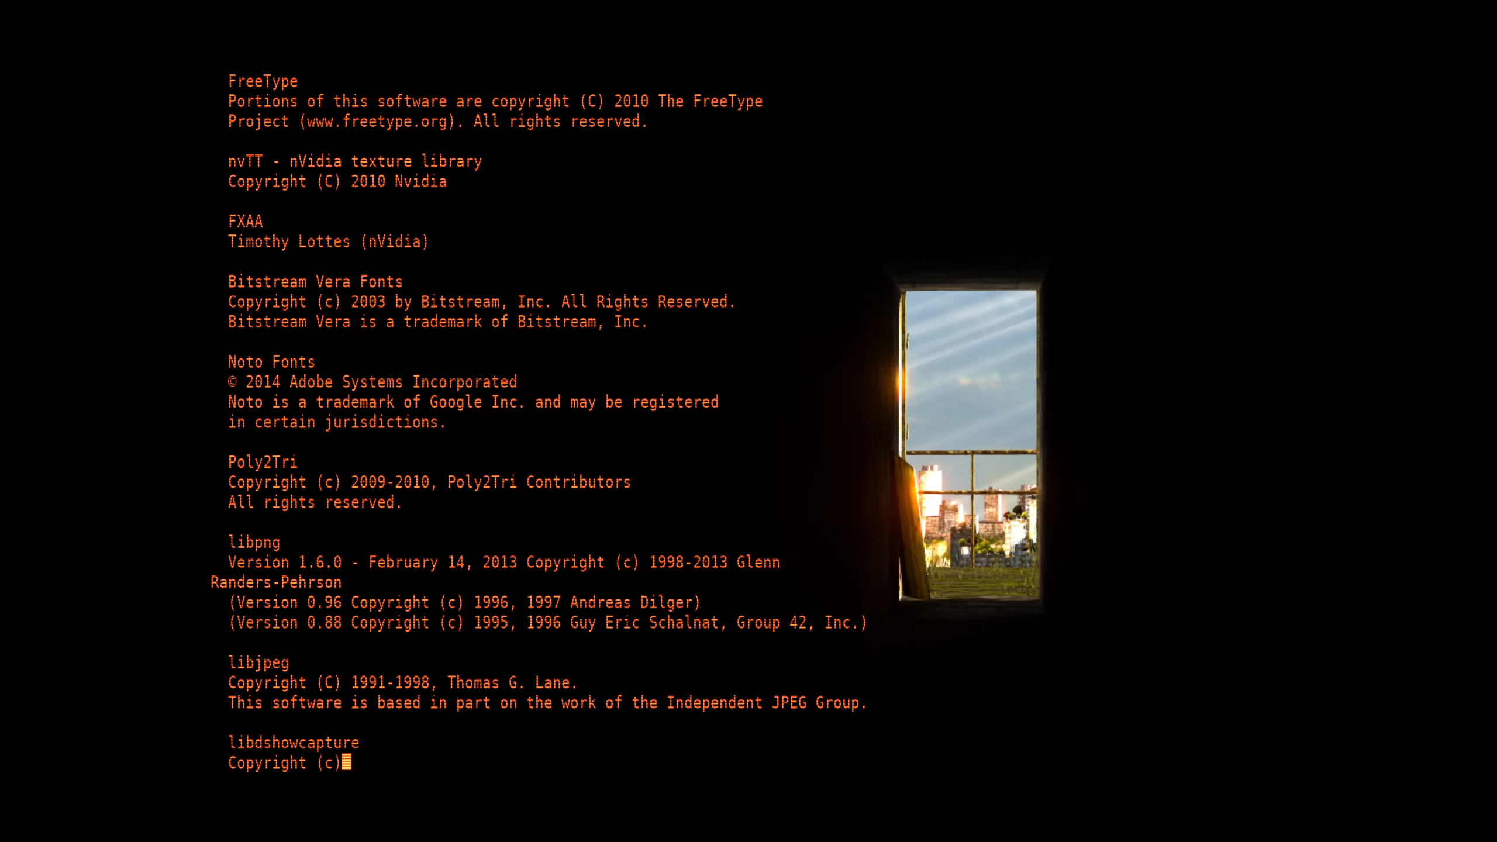
scroll(down, 3)
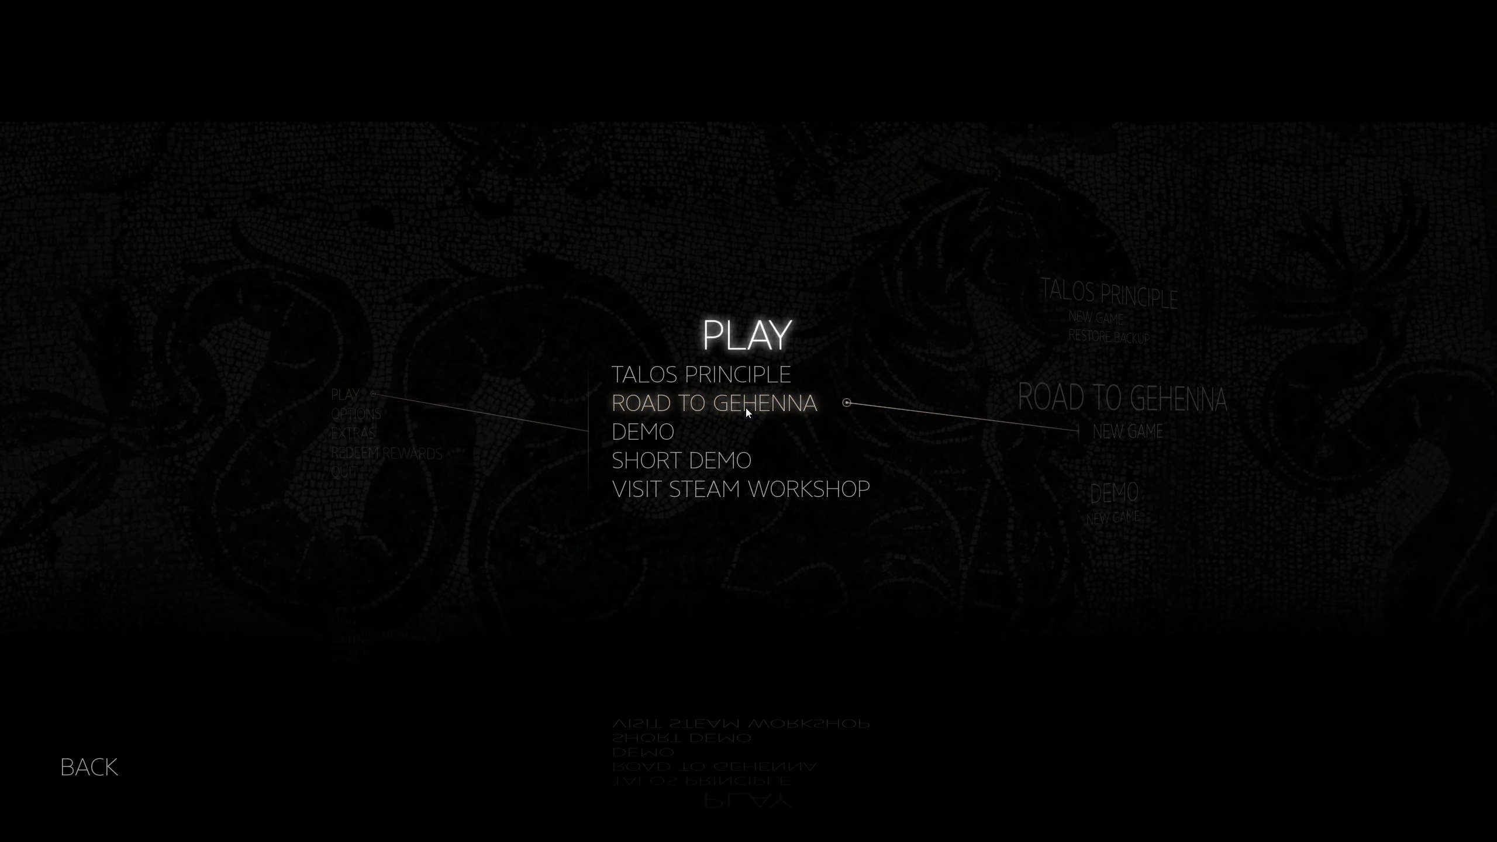
click(89, 767)
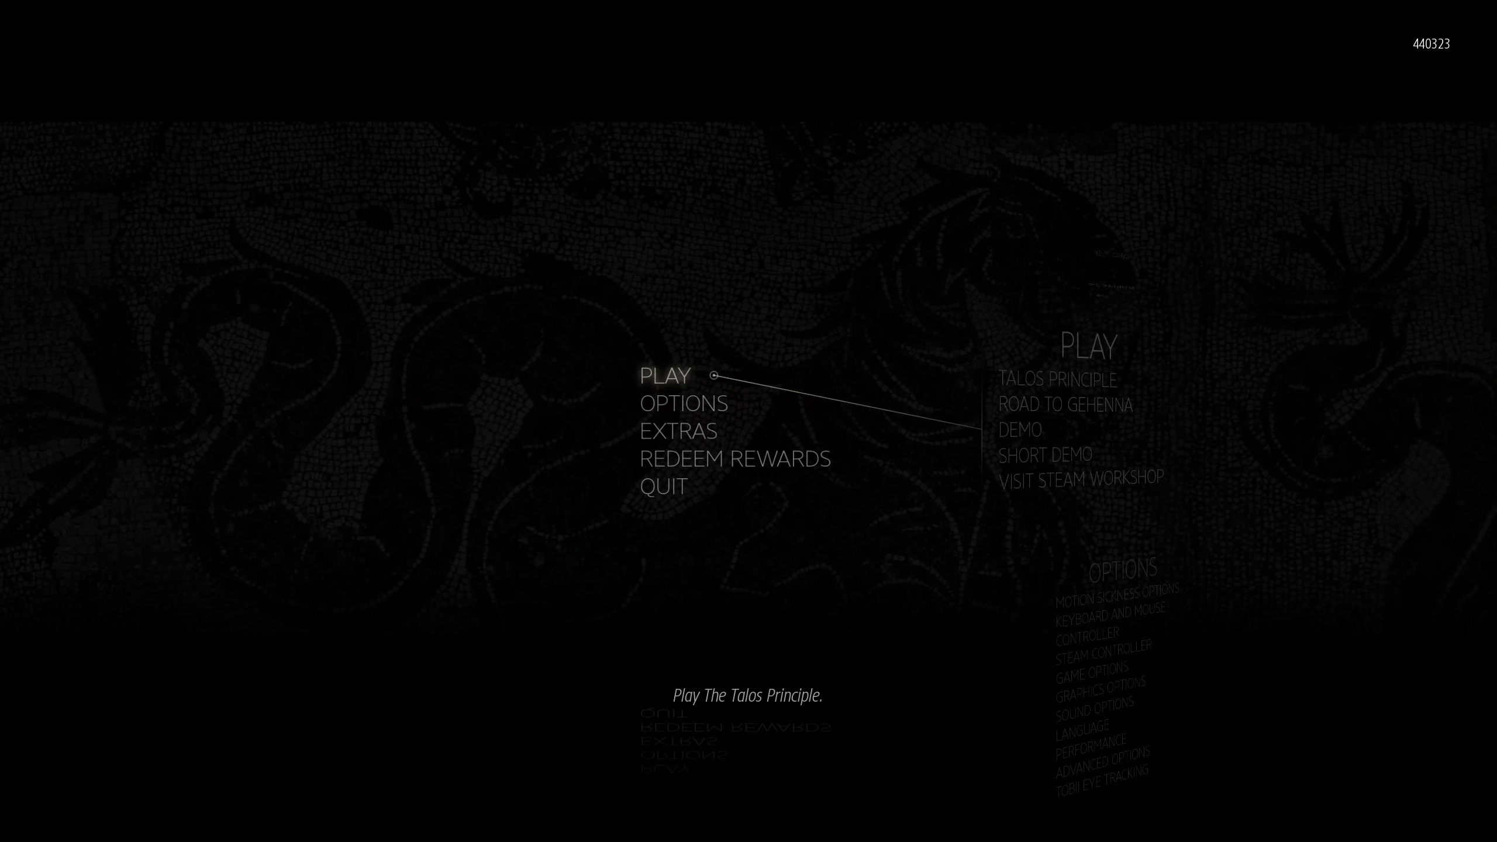
mouse_move(702, 490)
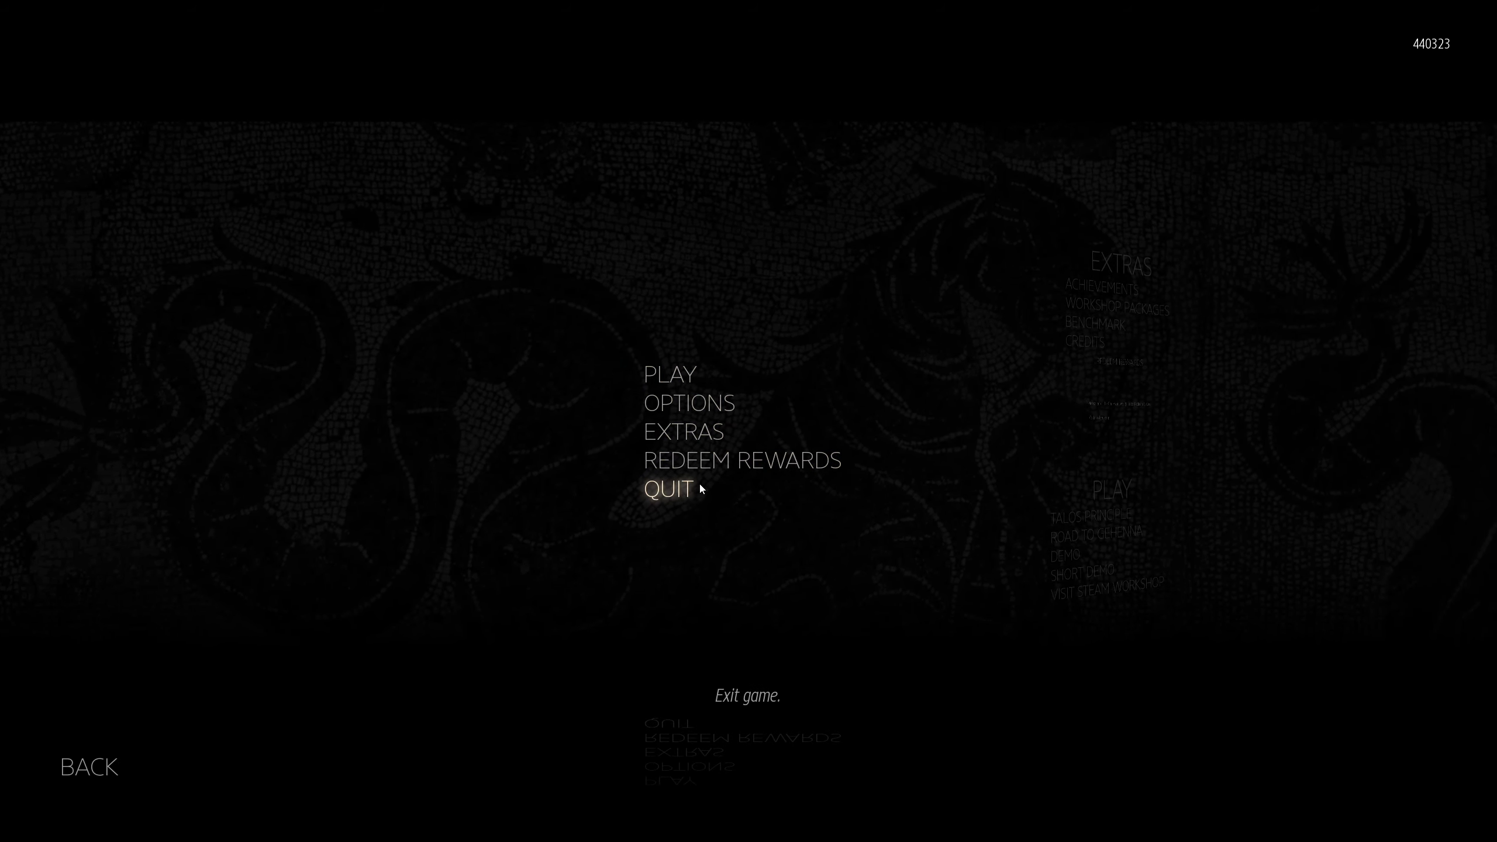